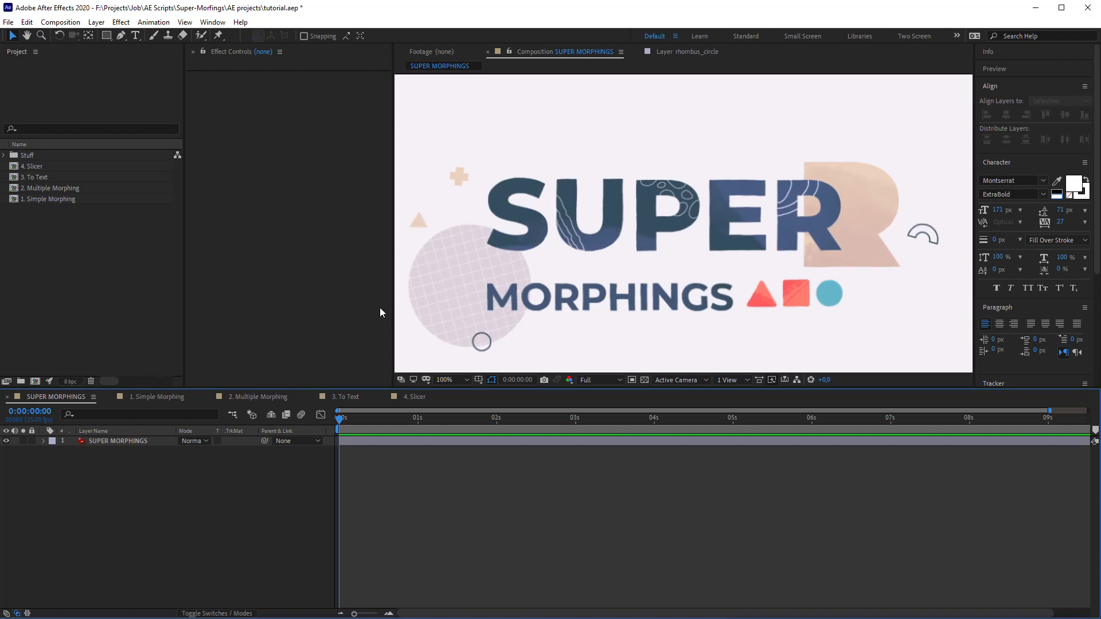
{"action": "mouse_move", "coordinate": [290, 108]}
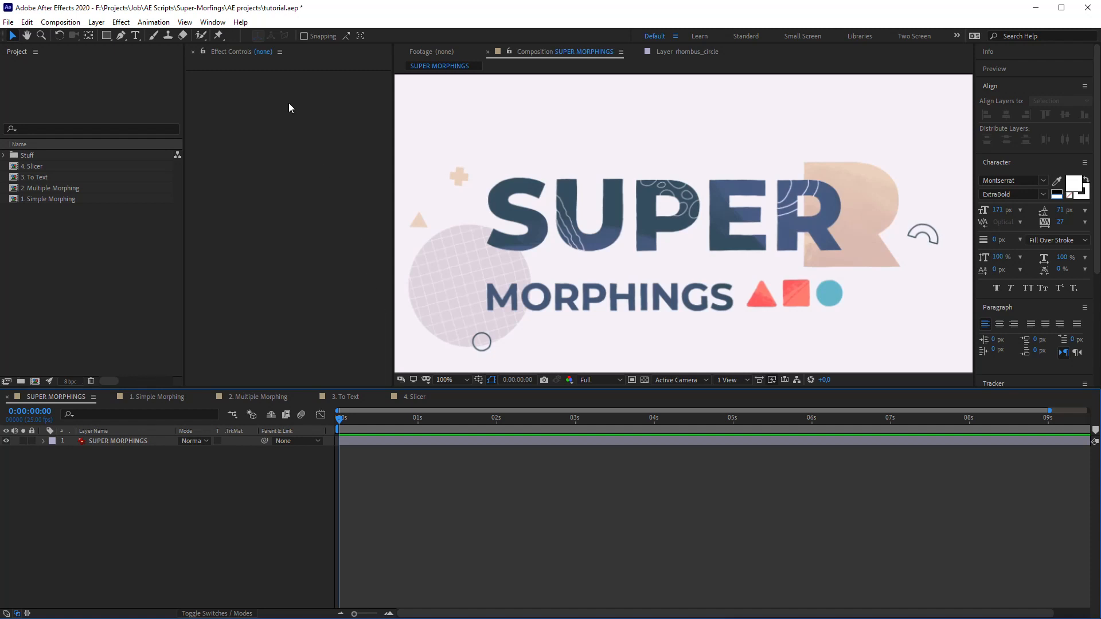
- Launch the Super Morphings panel, move it aside and activate the 1. Simple Morphing composition
{"action": "left_click", "coordinate": [213, 21]}
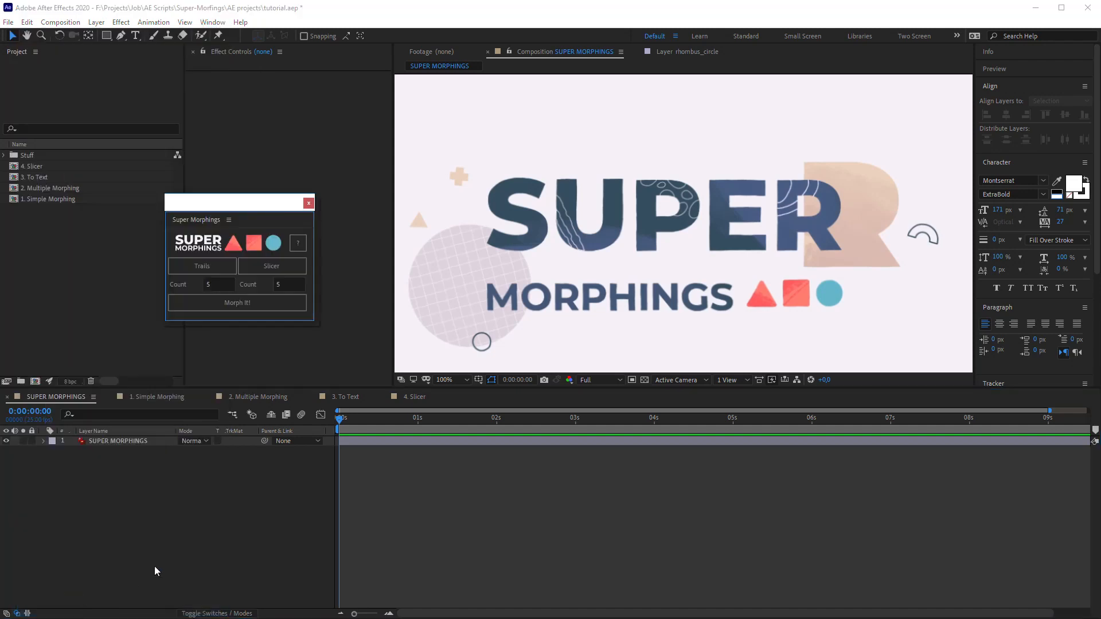
{"action": "left_click_drag", "start_coordinate": [238, 204], "coordinate": [305, 364]}
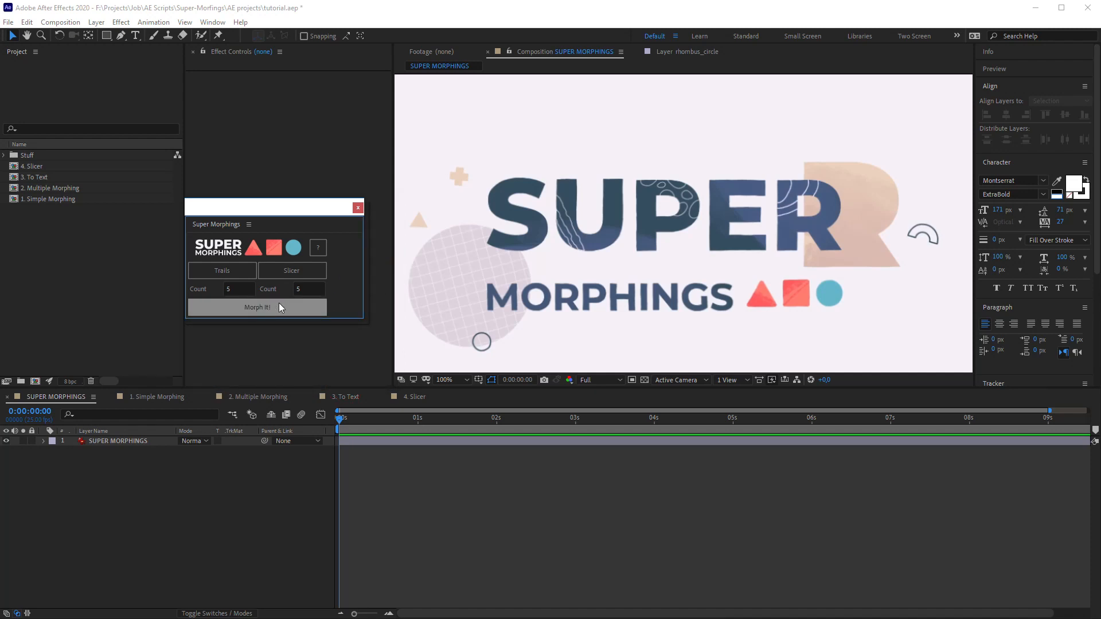
{"action": "left_click", "coordinate": [157, 397]}
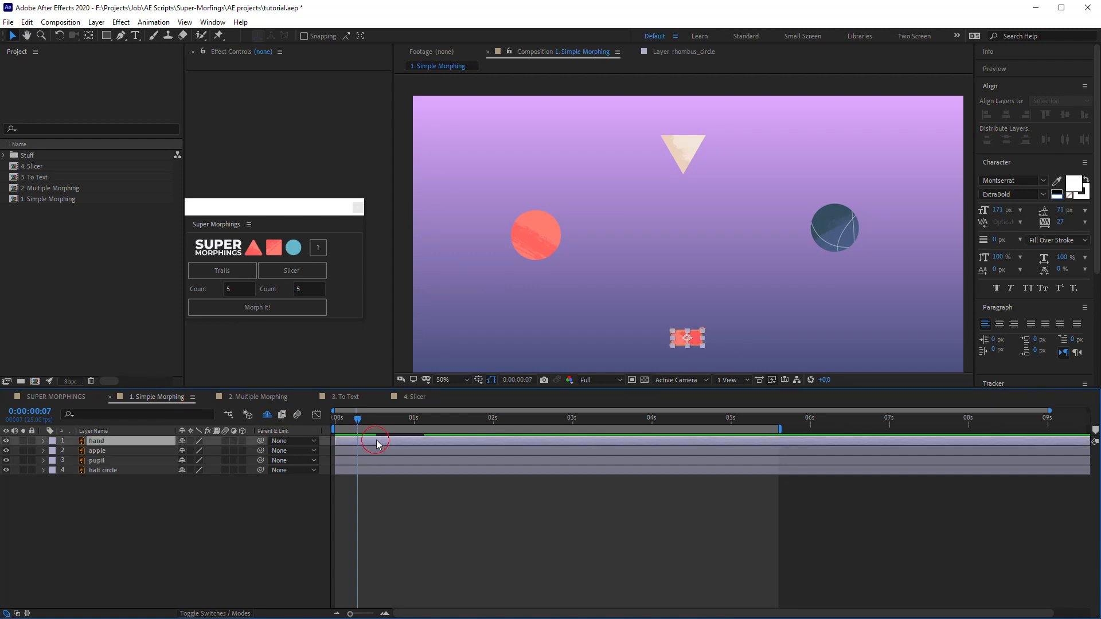
- Morph the hand layer into the apple, giving hand SM_Controller and SM_Transform effects with keyframes
{"action": "left_click", "coordinate": [96, 440]}
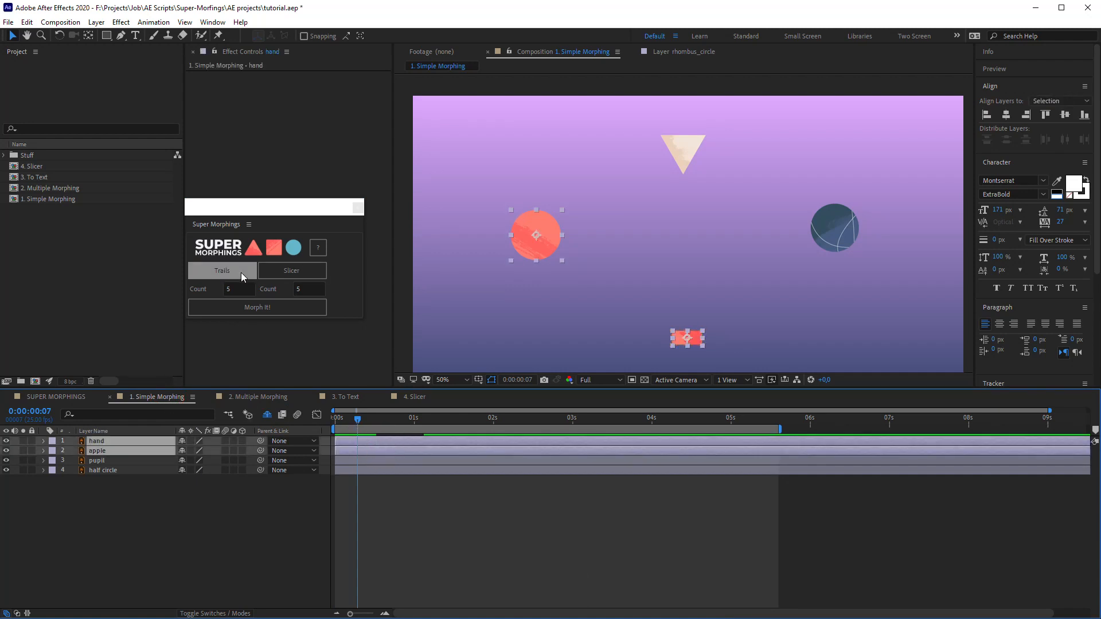
{"action": "left_click", "coordinate": [257, 307]}
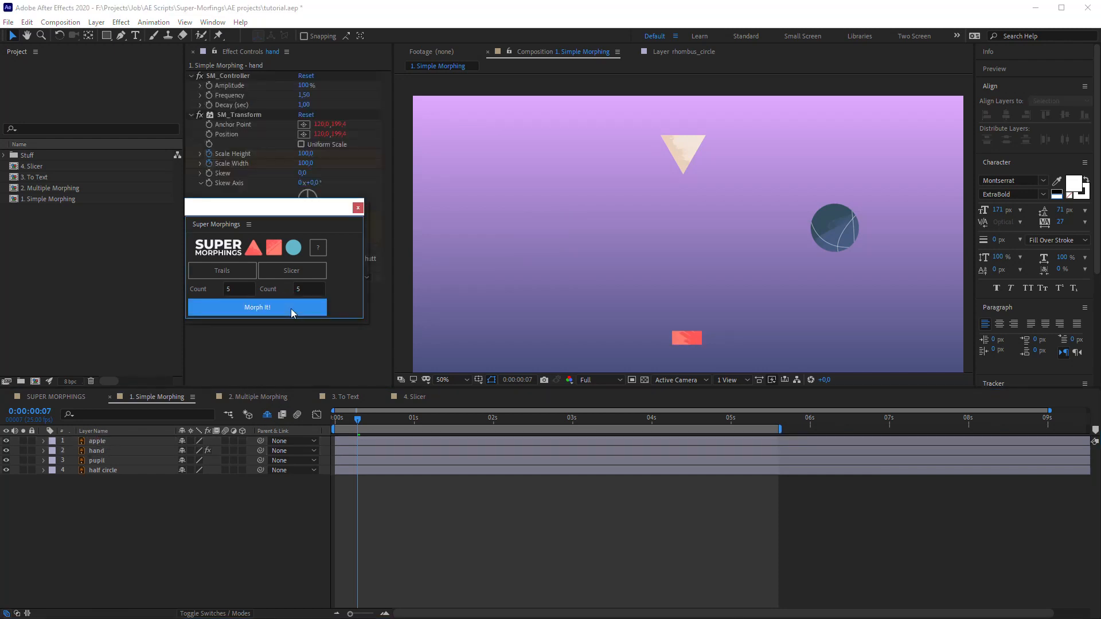
{"action": "left_click", "coordinate": [96, 441]}
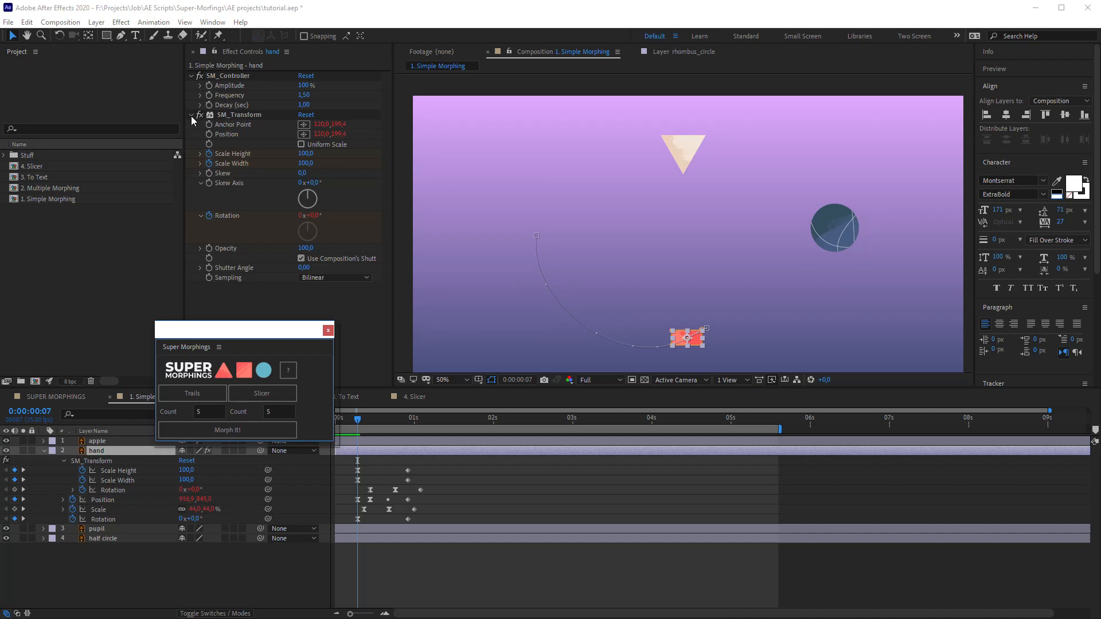
{"action": "left_click", "coordinate": [192, 115]}
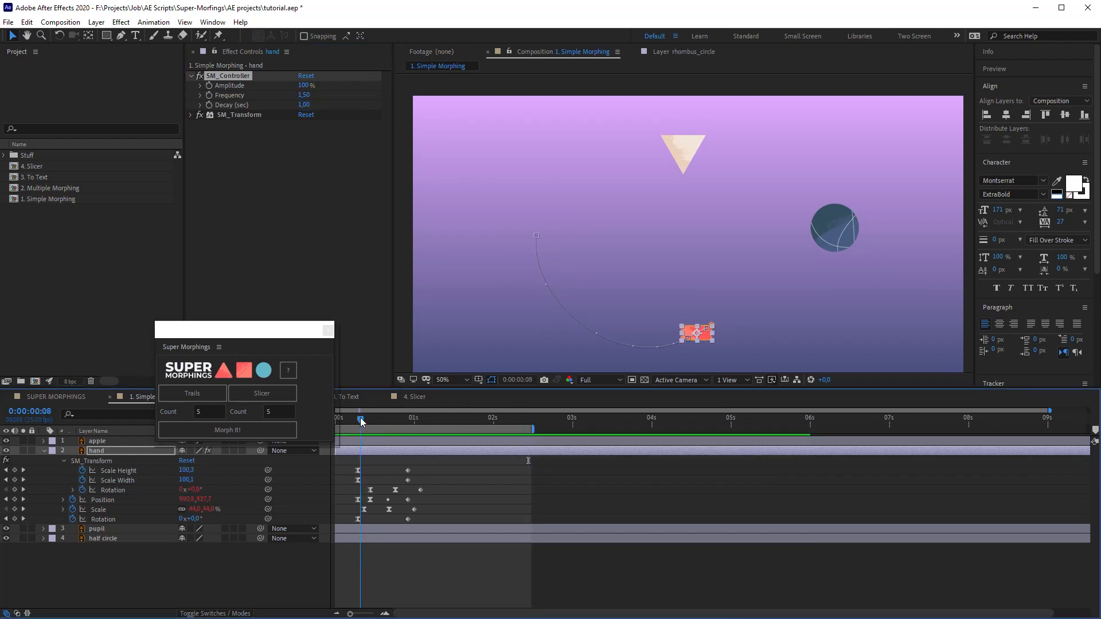
- Reshape the hand's Position motion path into a wide sweeping Bezier curve and scrub to check it
{"action": "left_click", "coordinate": [480, 457]}
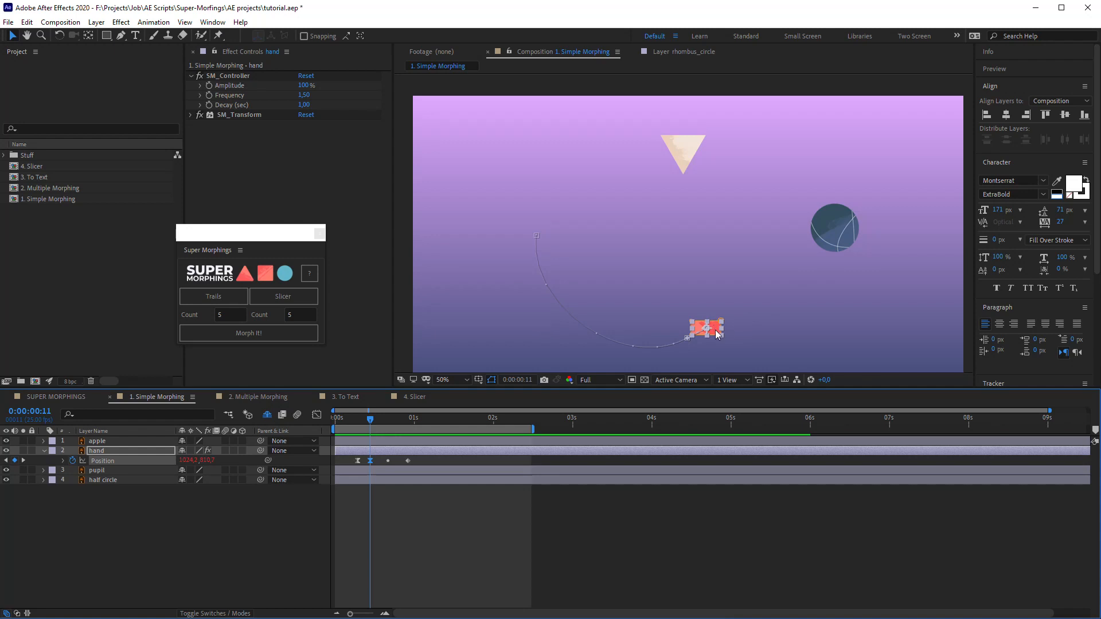
{"action": "left_click_drag", "start_coordinate": [705, 328], "coordinate": [699, 235]}
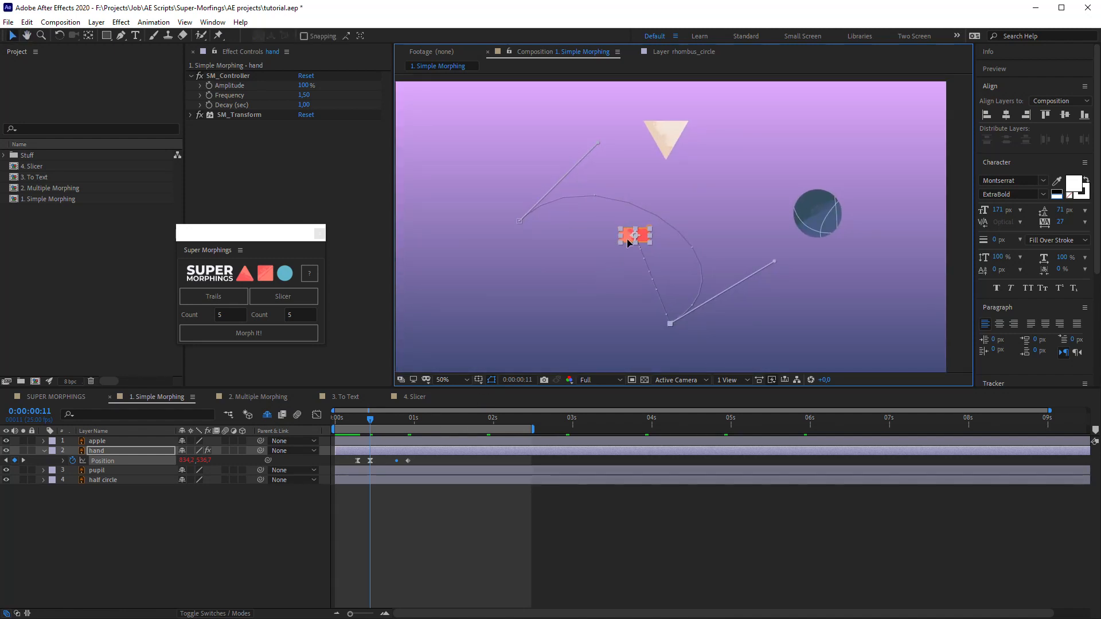
{"action": "left_click_drag", "start_coordinate": [634, 235], "coordinate": [600, 351]}
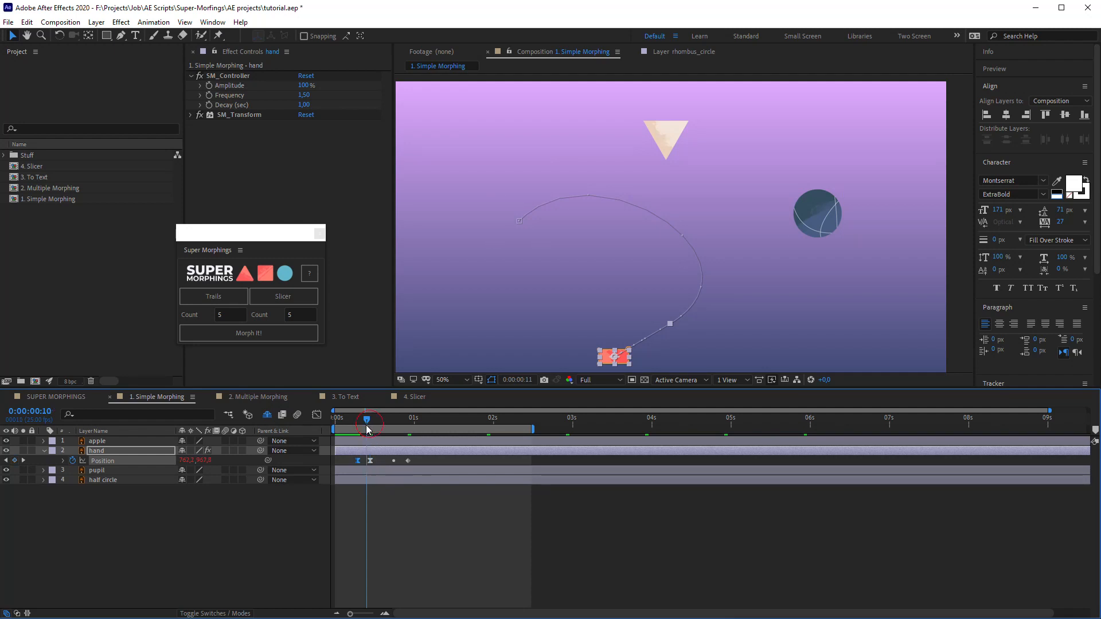
{"action": "left_click_drag", "start_coordinate": [368, 419], "coordinate": [360, 420]}
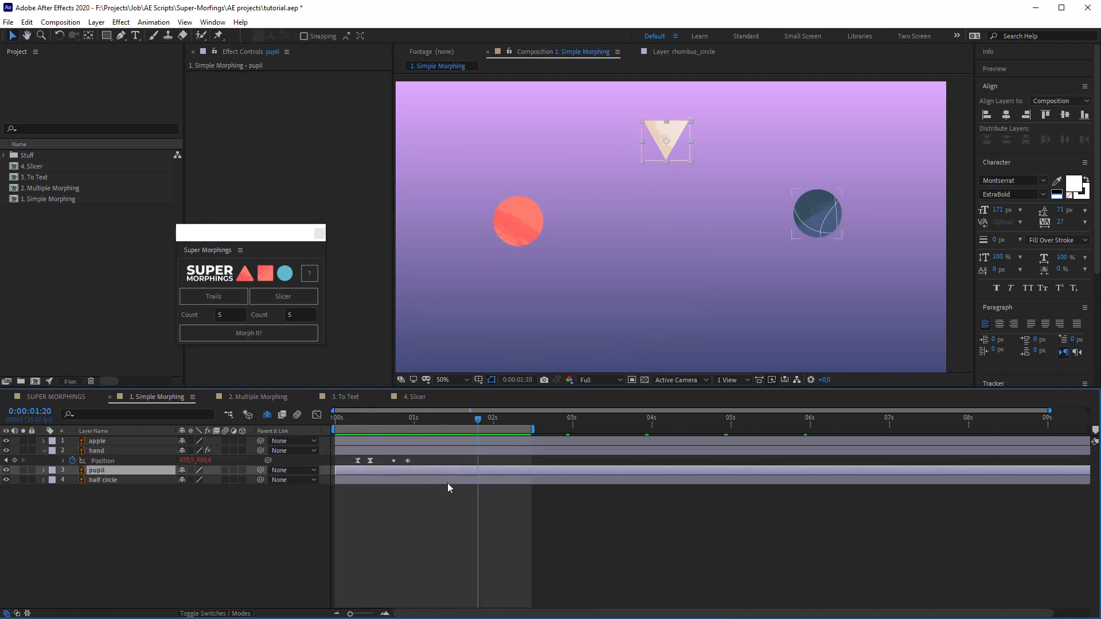
- Morph the pupil into the half circle along a curved path, then tidy its effect and keyframe display
{"action": "left_click", "coordinate": [247, 333]}
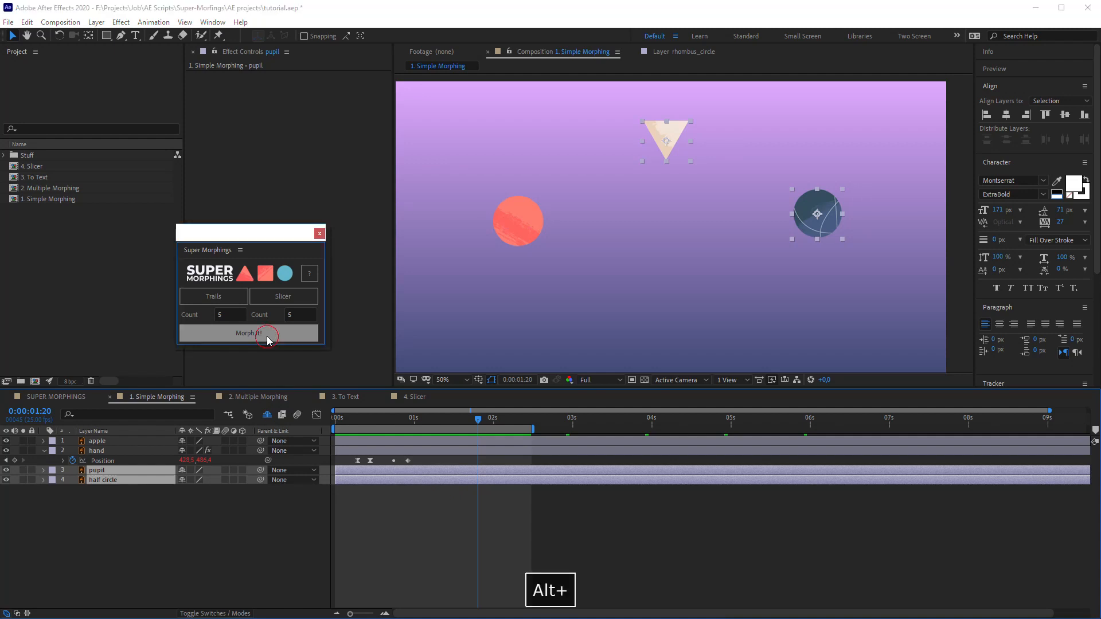
{"action": "left_click", "coordinate": [247, 333]}
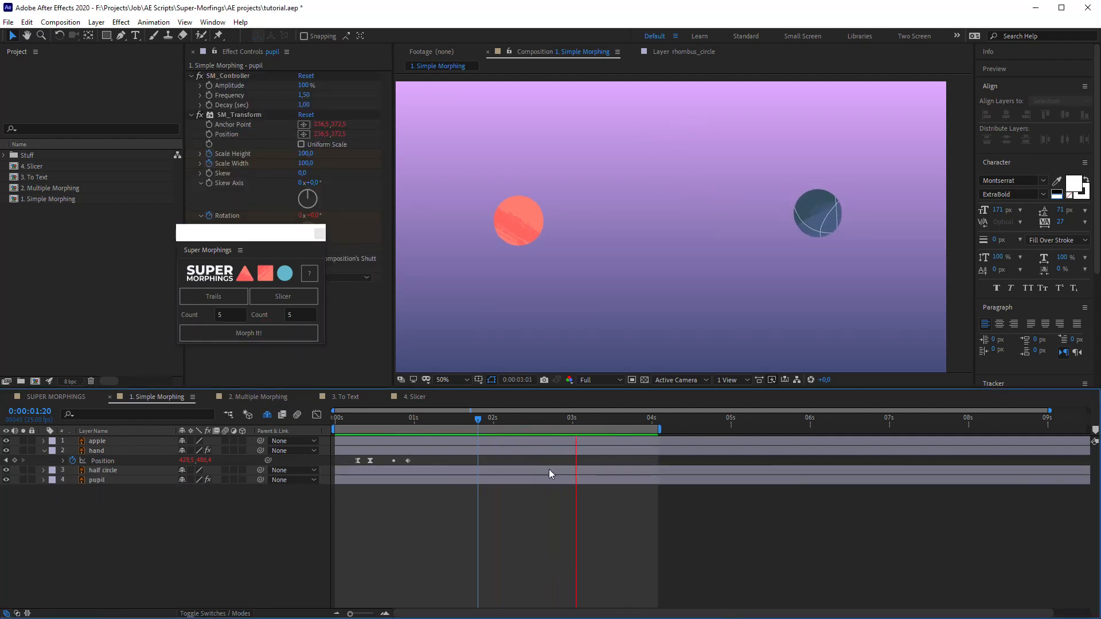
{"action": "key", "text": "space"}
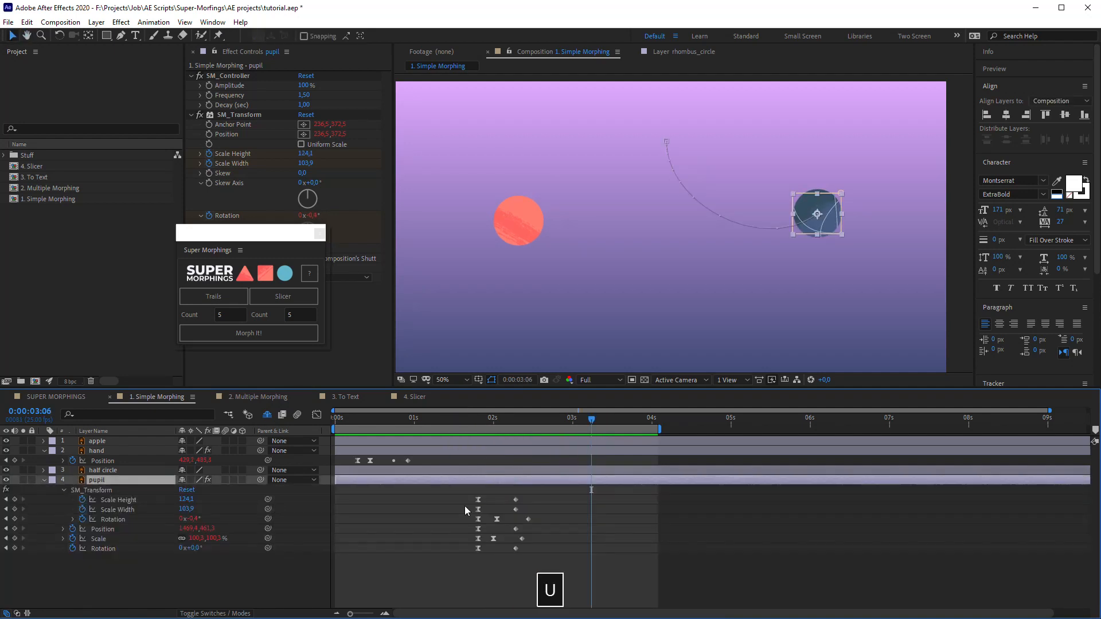
{"action": "left_click", "coordinate": [191, 114]}
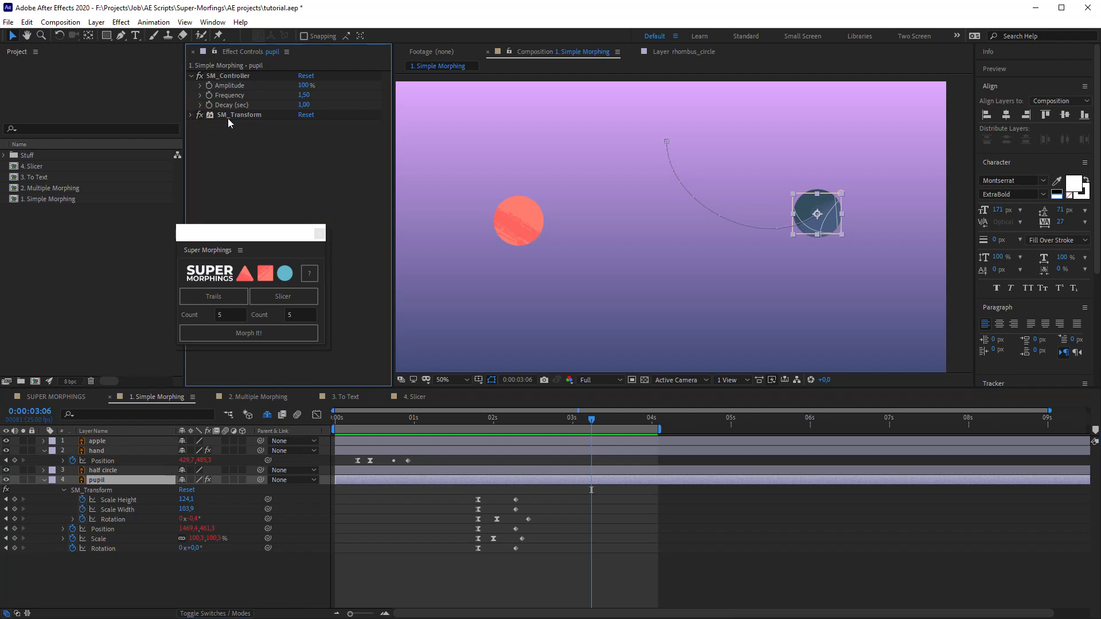
{"action": "mouse_move", "coordinate": [466, 423]}
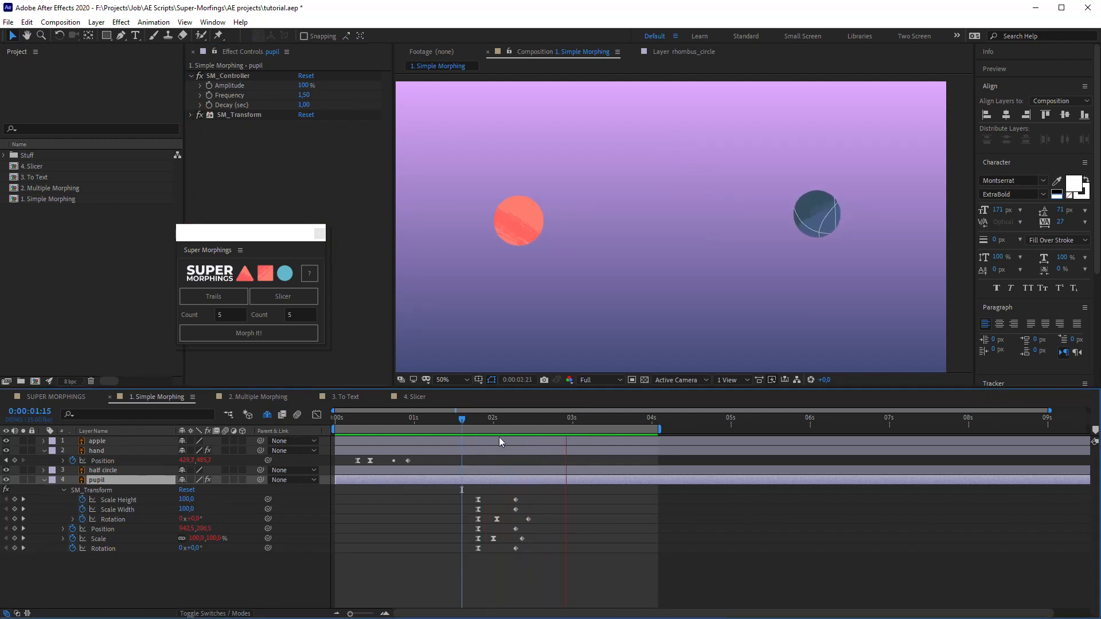
{"action": "left_click", "coordinate": [617, 417]}
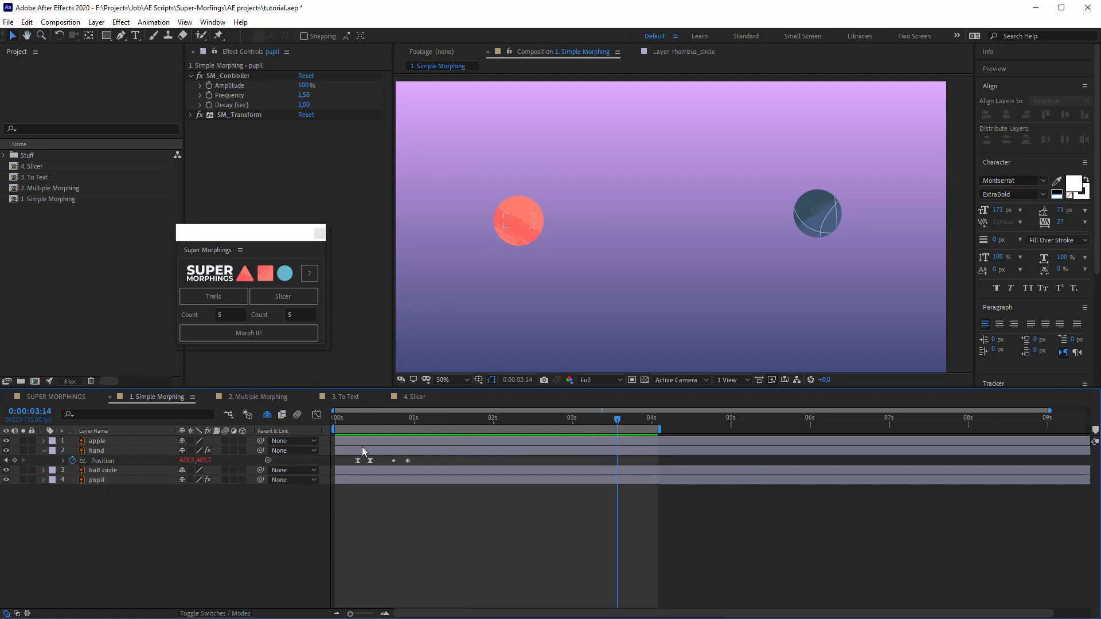
- Add dashed trails of width 10 following the hand morph, preview them, and move to 2. Multiple Morphing
{"action": "left_click", "coordinate": [231, 314]}
{"action": "type", "text": "9"}
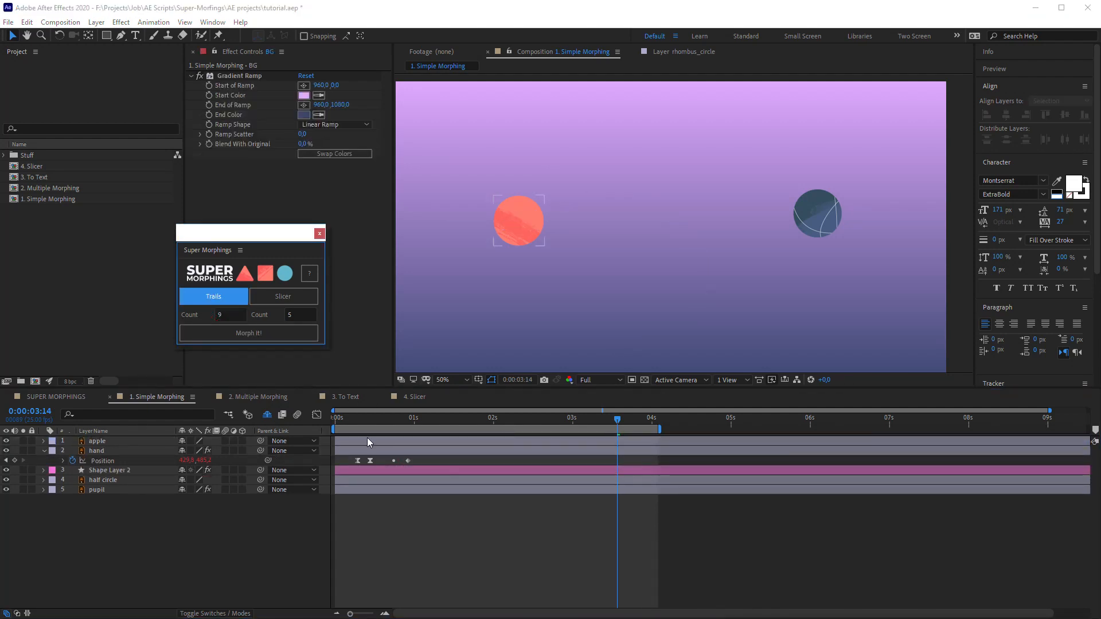
{"action": "key", "text": "space"}
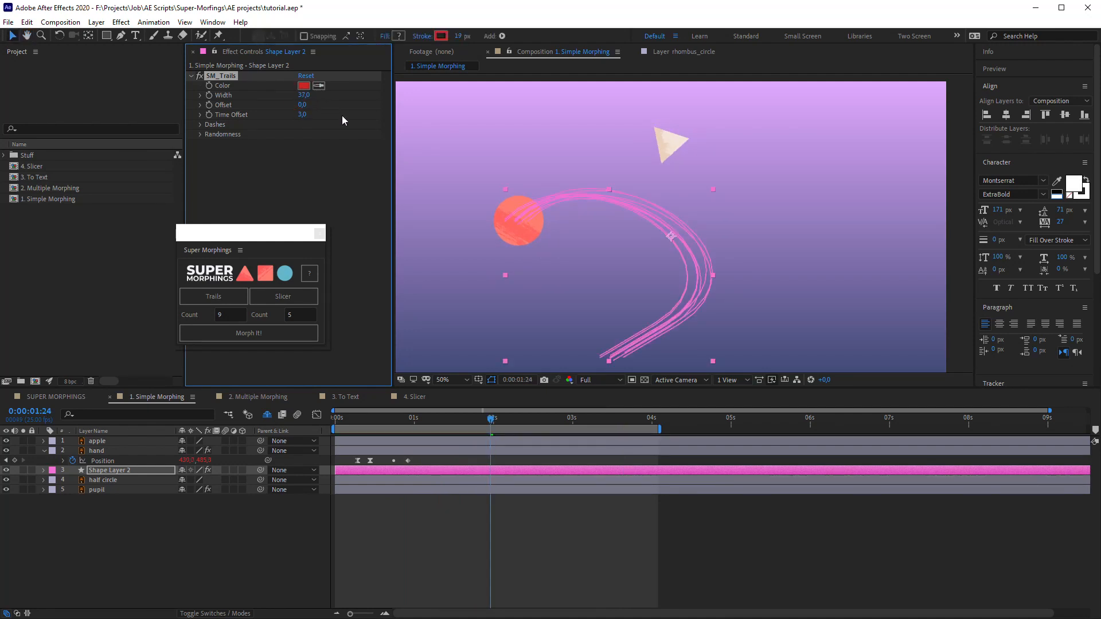
{"action": "type", "text": "10"}
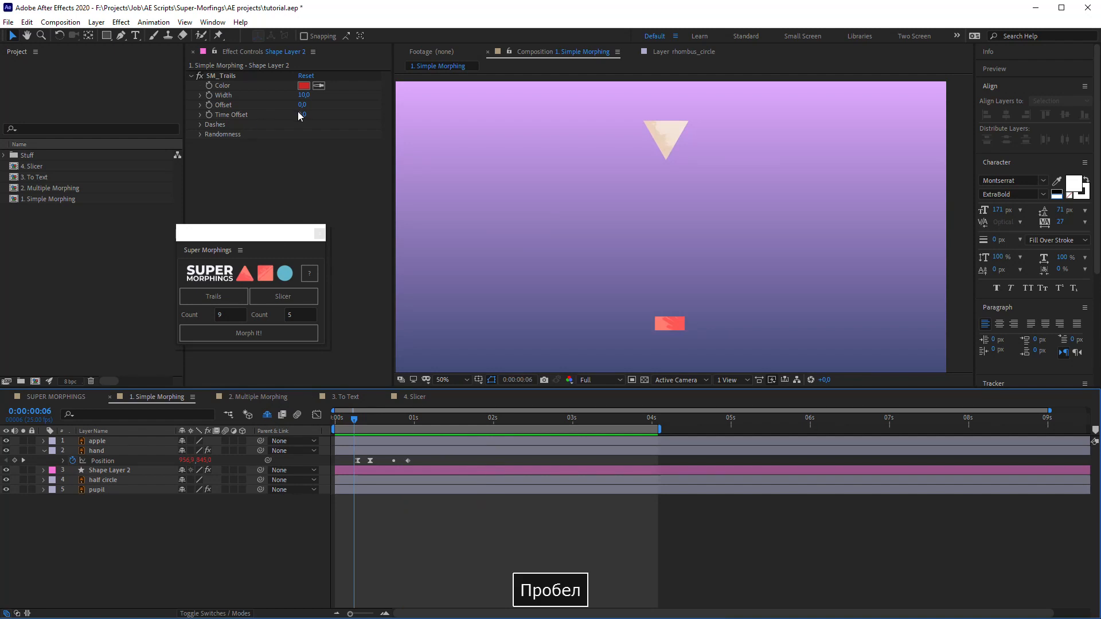
{"action": "left_click", "coordinate": [200, 123]}
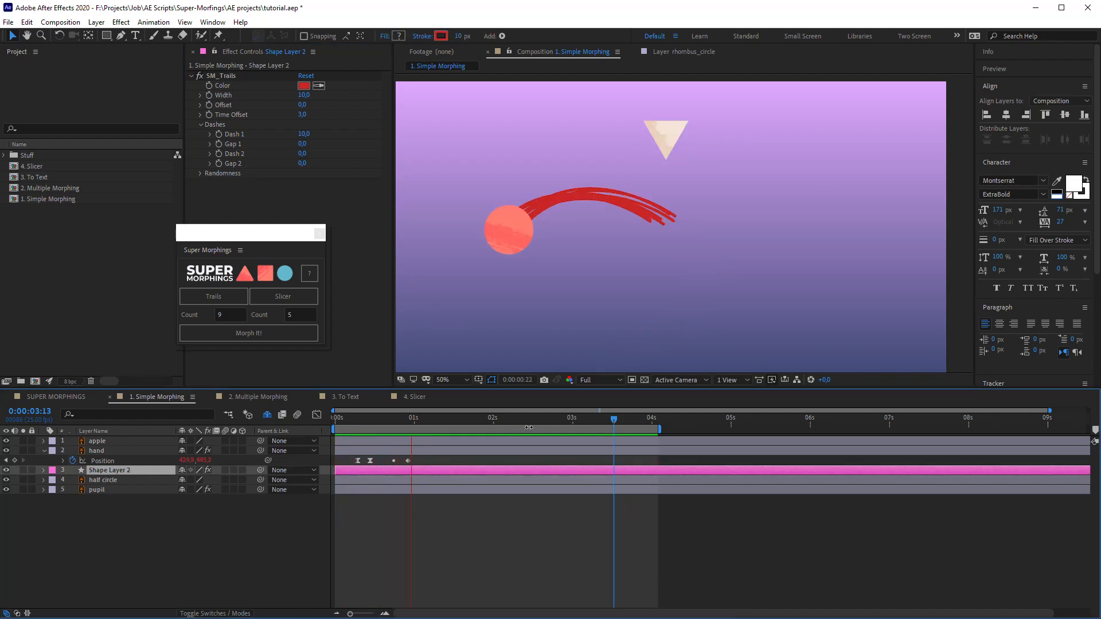
{"action": "key", "text": "space"}
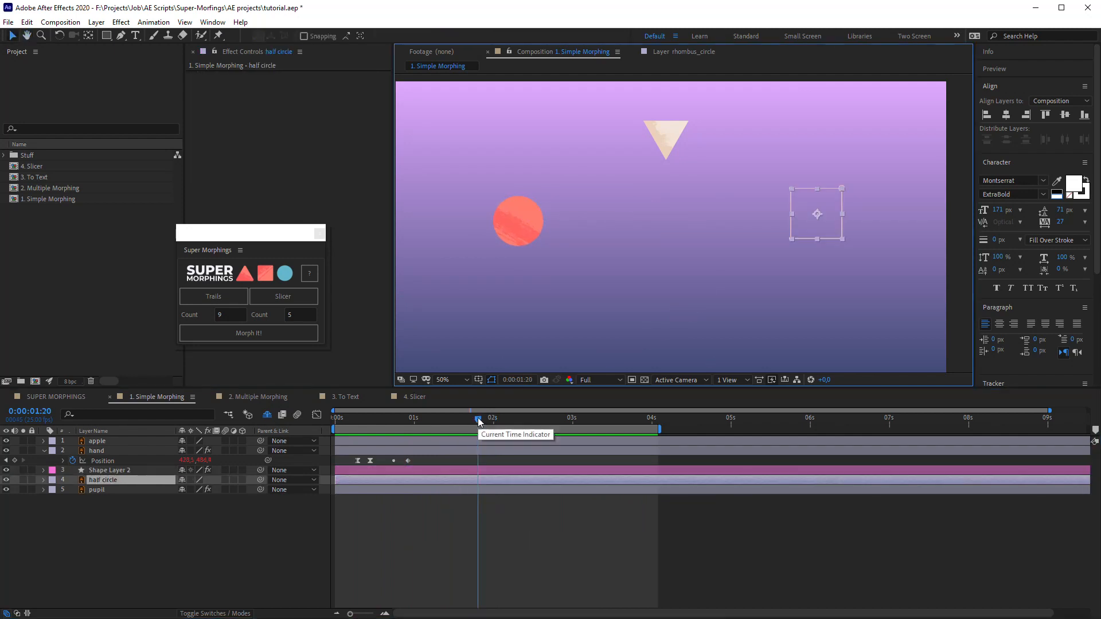
{"action": "left_click", "coordinate": [258, 397]}
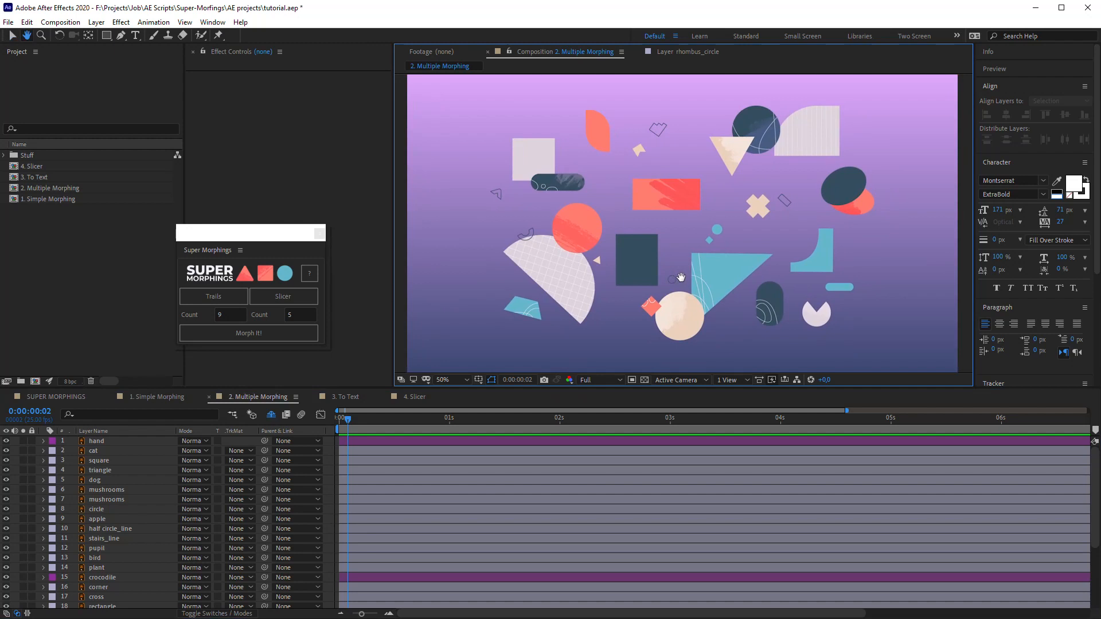
- Fit the composition in the viewer and morph the first group of shape layers together
{"action": "left_click", "coordinate": [446, 380]}
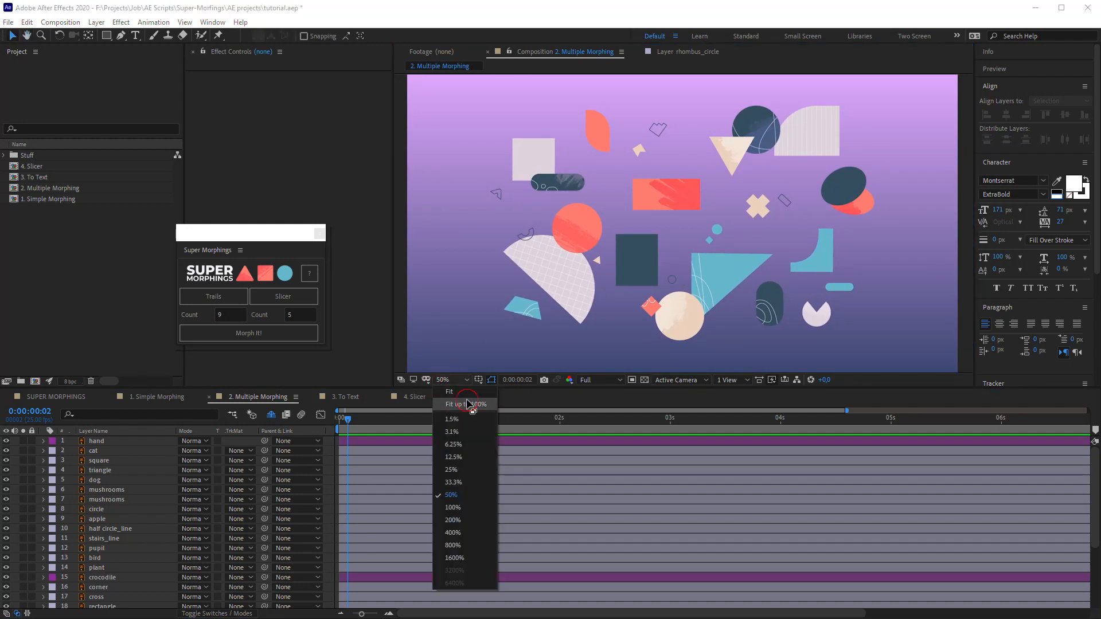
{"action": "left_click", "coordinate": [462, 403]}
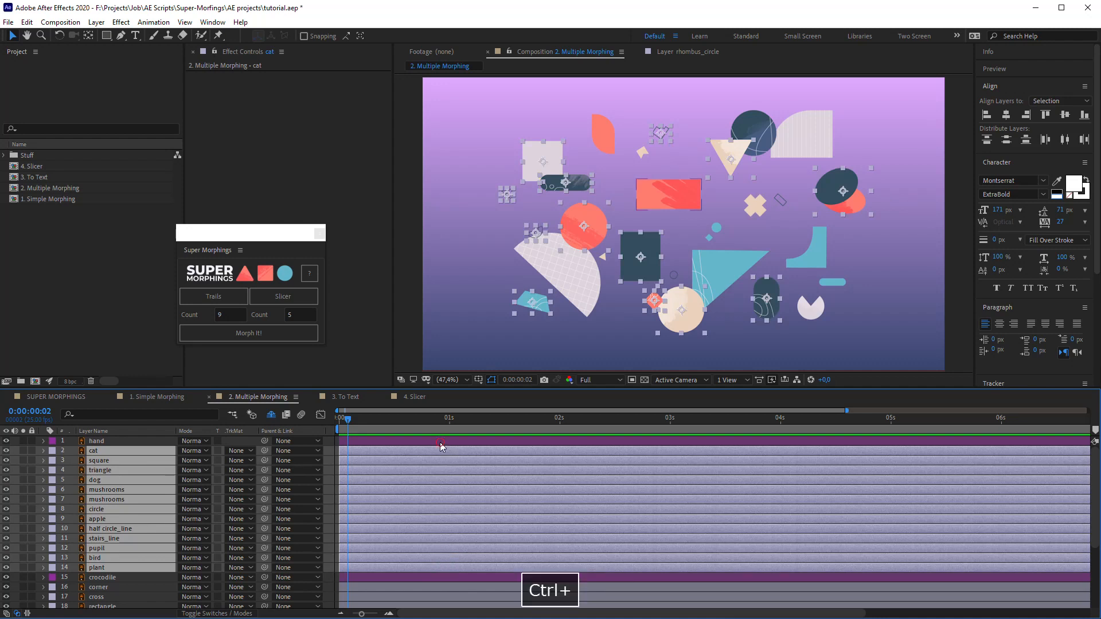
{"action": "left_click", "coordinate": [248, 333]}
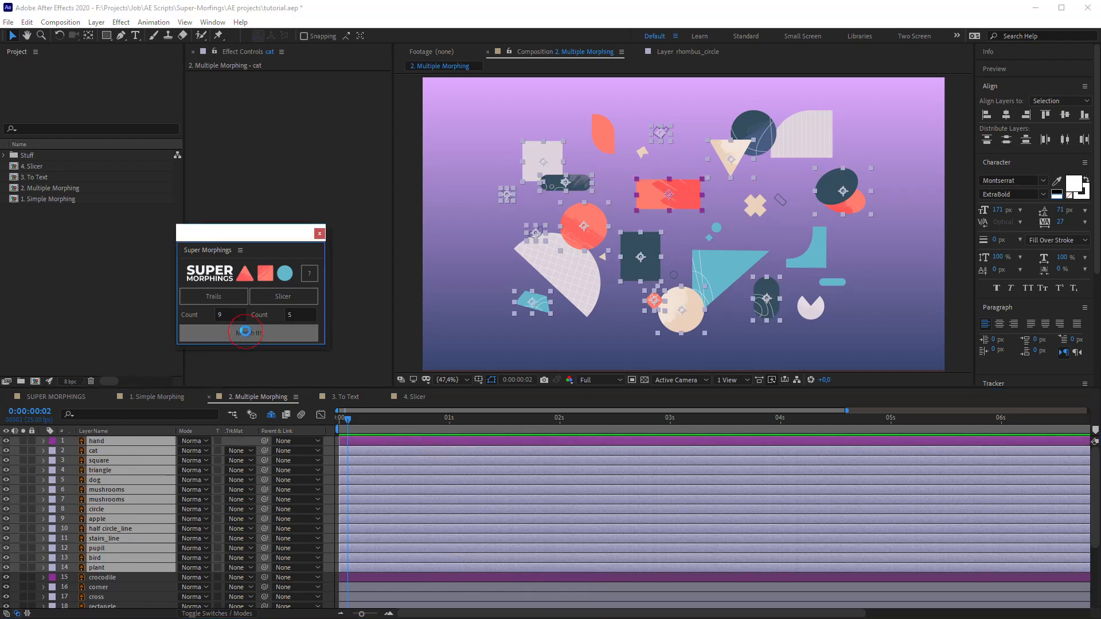
{"action": "left_click", "coordinate": [248, 333]}
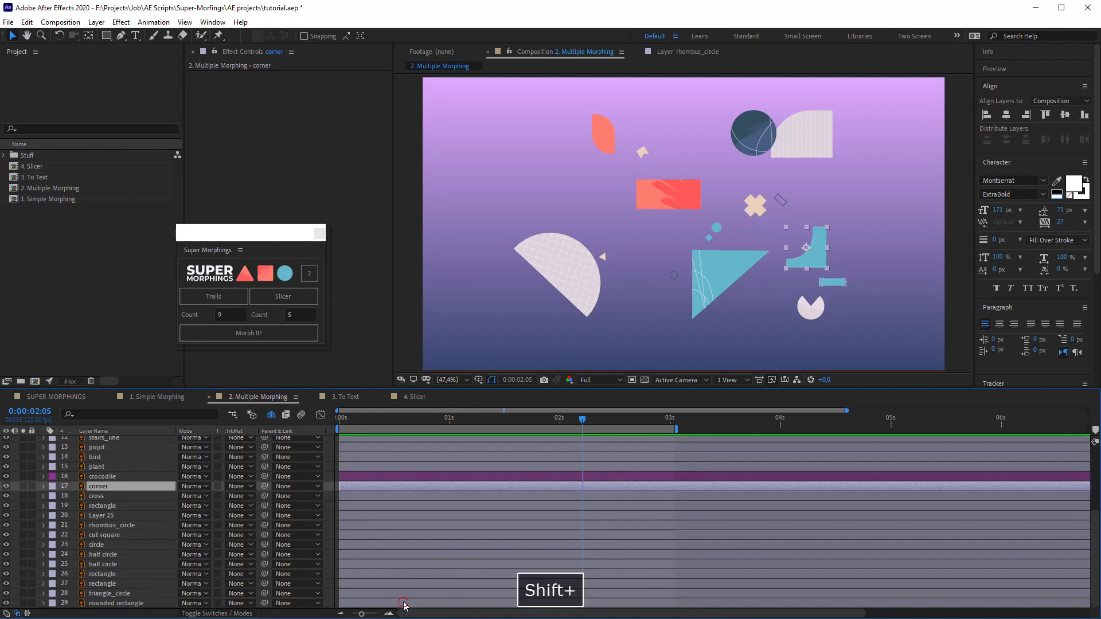
{"action": "left_click", "coordinate": [248, 332]}
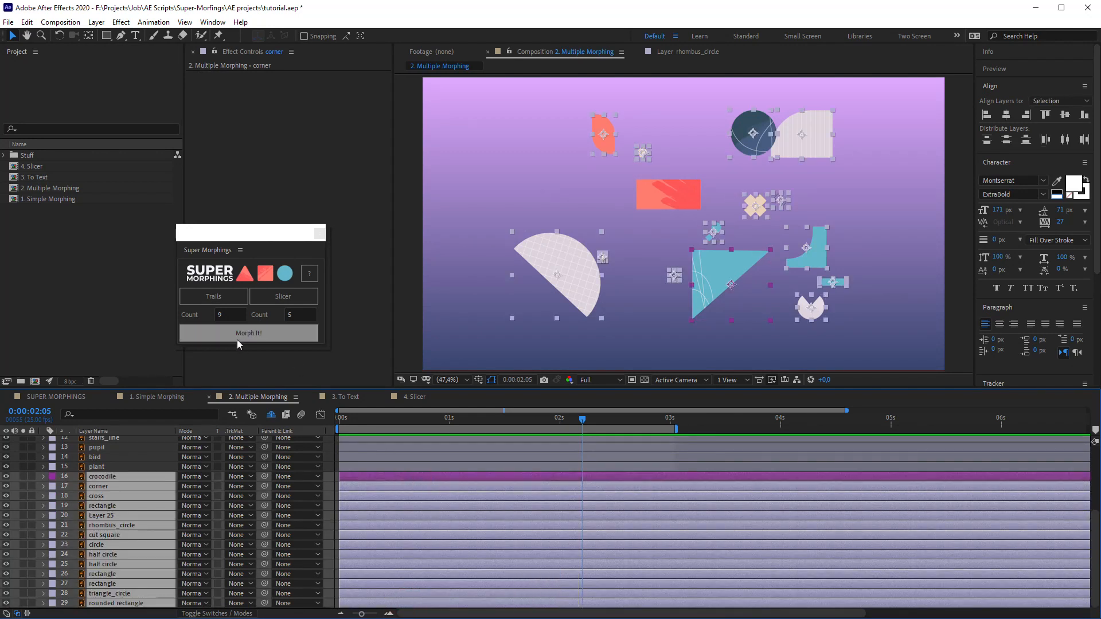
- Morph the remaining shape layers along curved paths and play back the result
{"action": "left_click", "coordinate": [248, 333]}
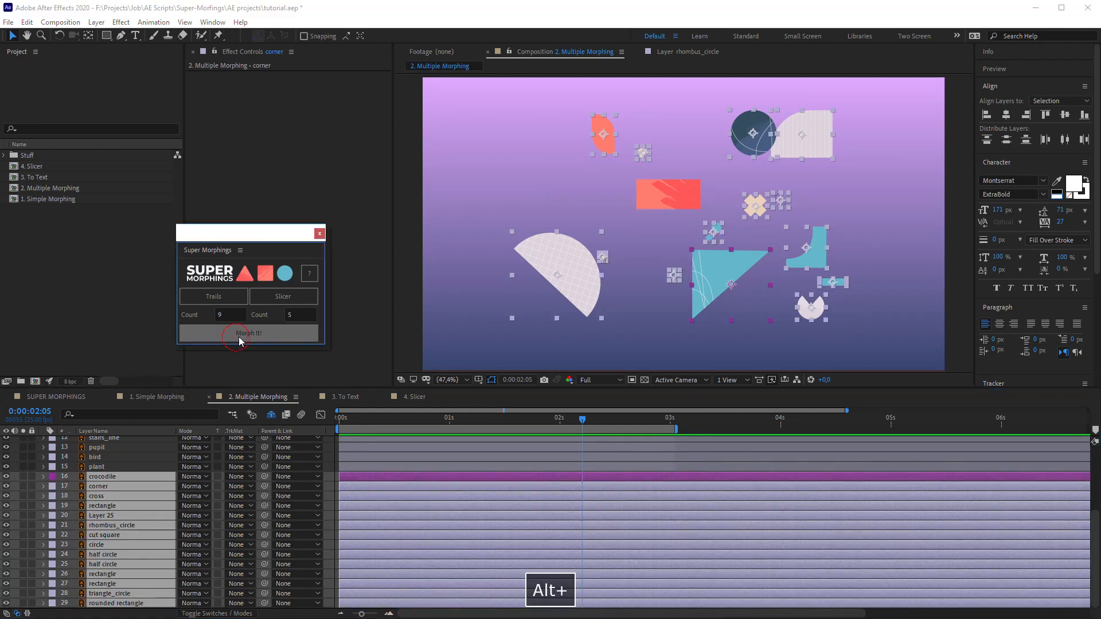
{"action": "left_click", "coordinate": [249, 333]}
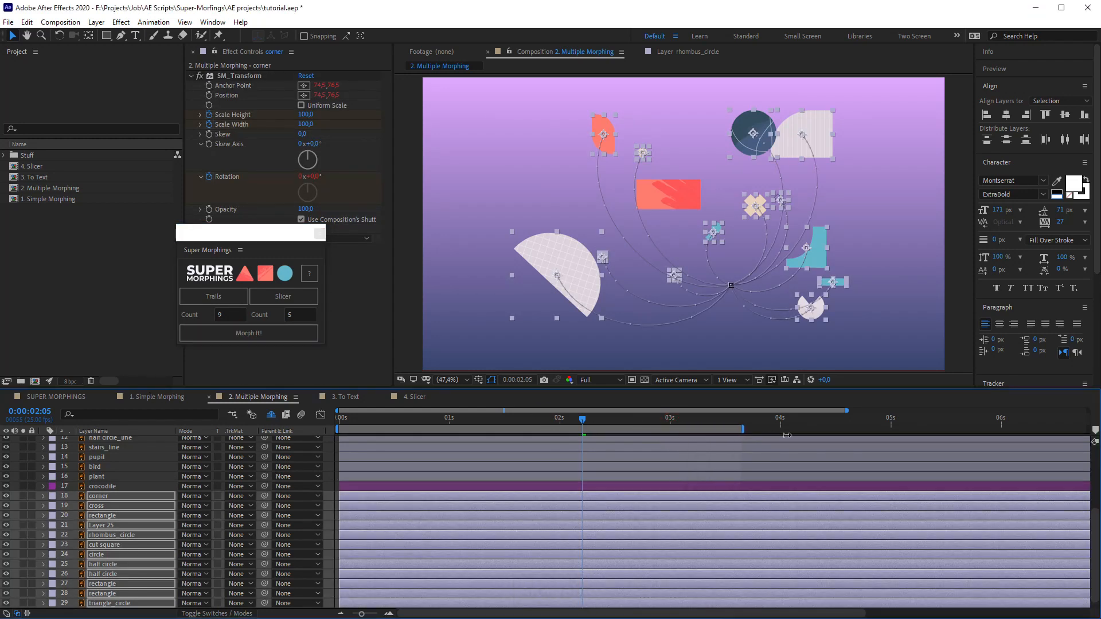
{"action": "key", "text": "space"}
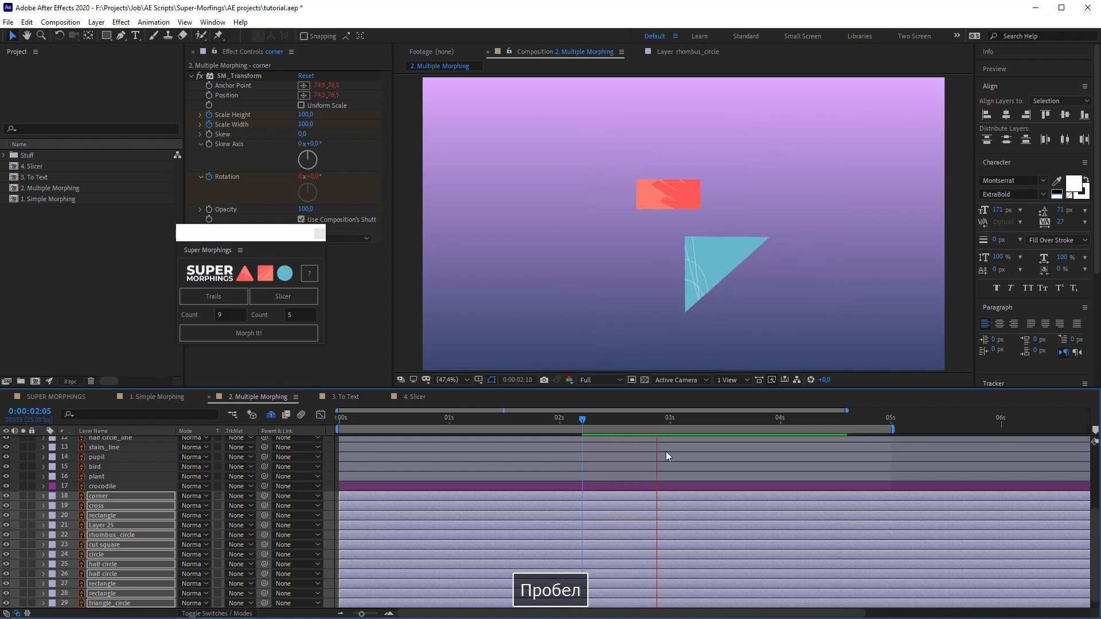
{"action": "key", "text": "space"}
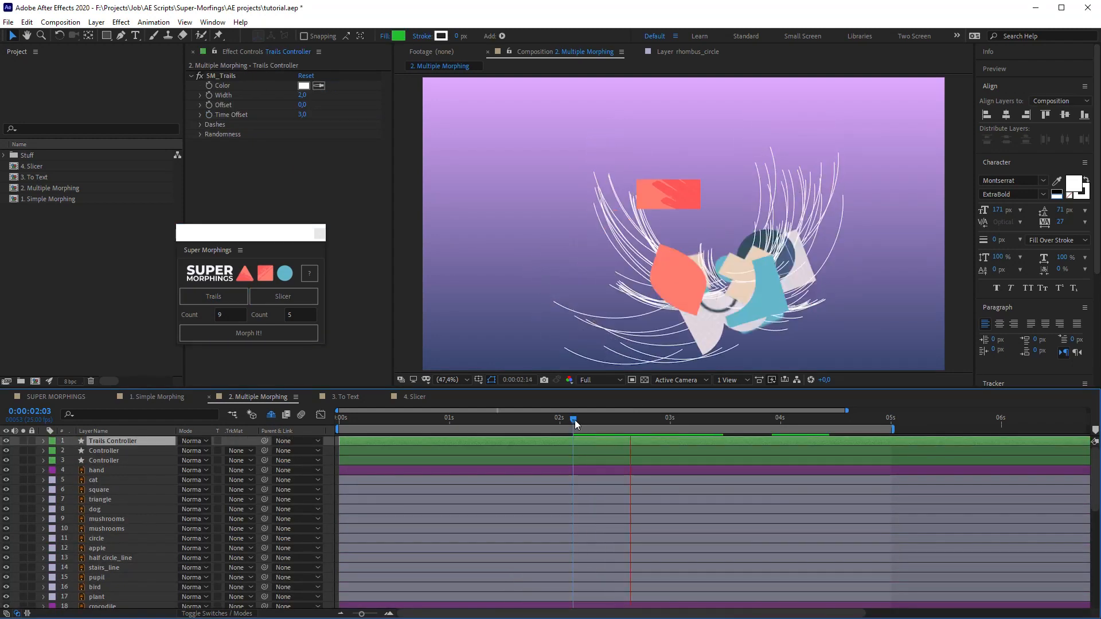
- Preview the Multiple Morphing shapes leaving white trail streaks
{"action": "key", "text": "space"}
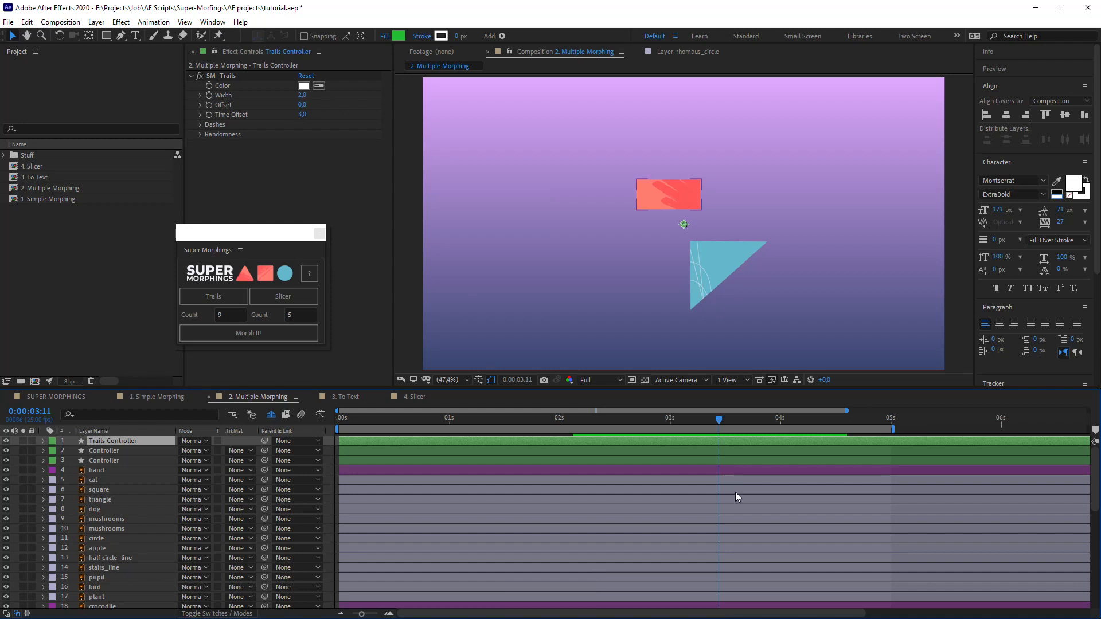
{"action": "mouse_move", "coordinate": [725, 474]}
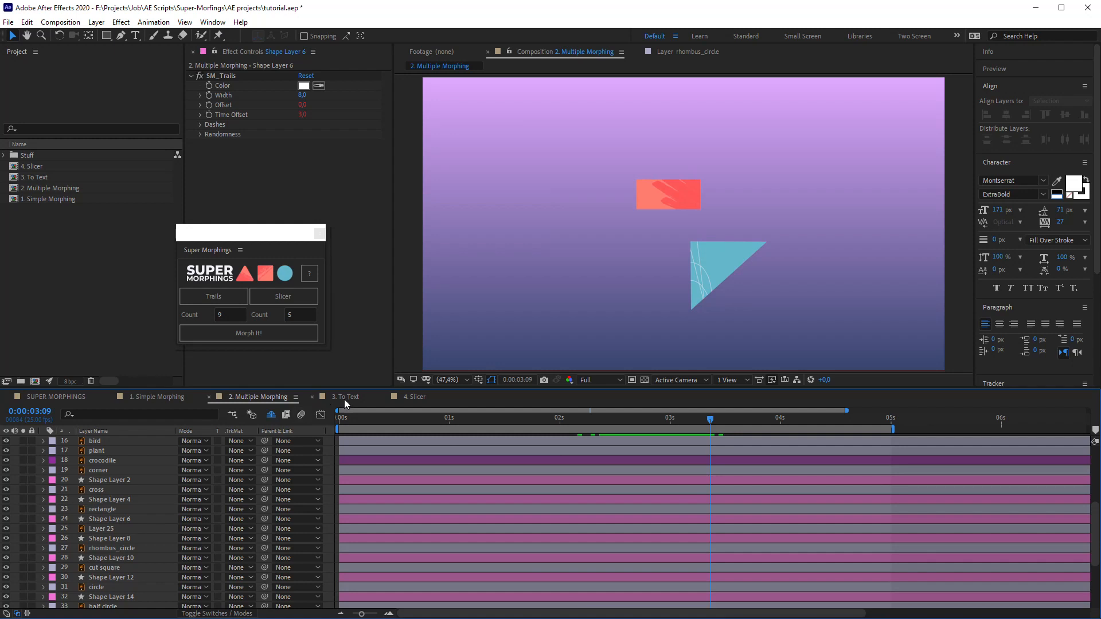
{"action": "mouse_move", "coordinate": [390, 427]}
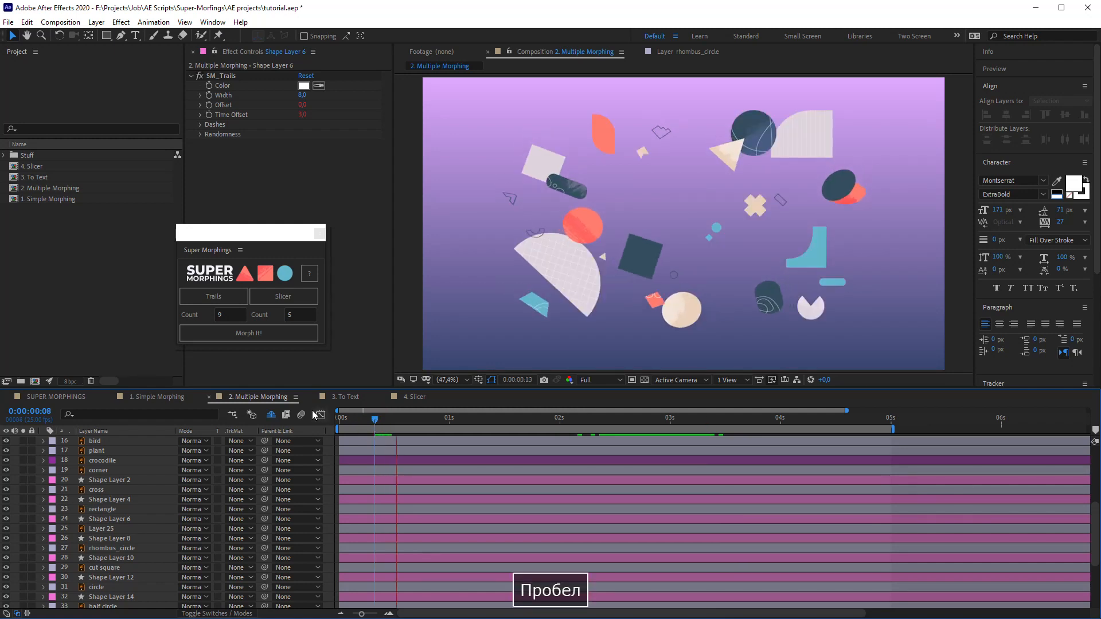
- In the 3. To Text composition, morph the scattered shapes into the SUPER MORPHINGS title and preview
{"action": "left_click", "coordinate": [346, 396]}
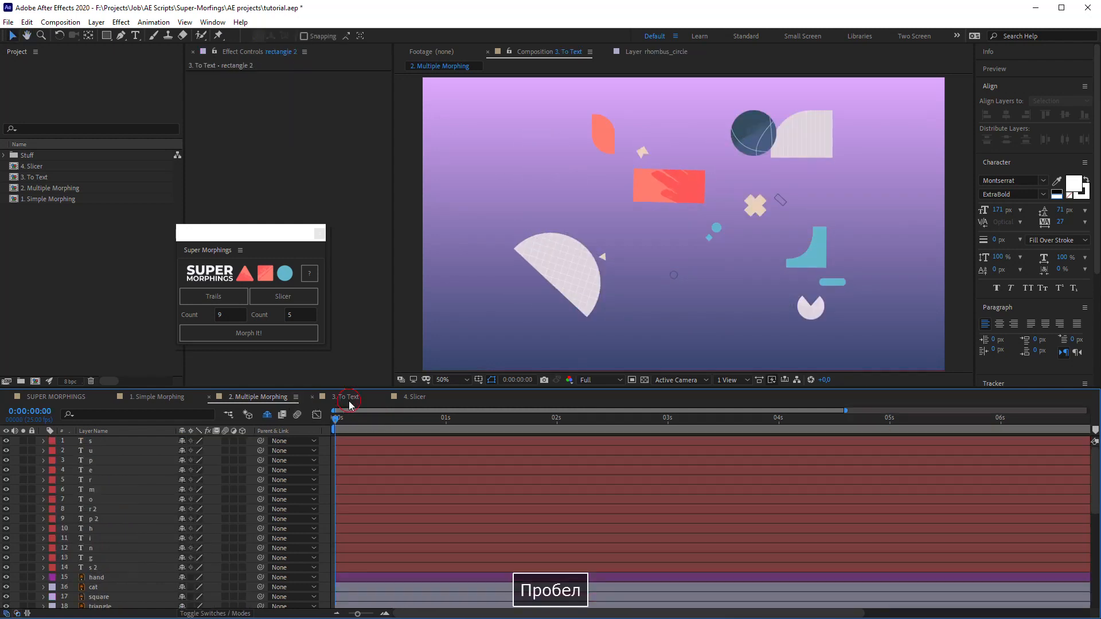
{"action": "left_click", "coordinate": [344, 397]}
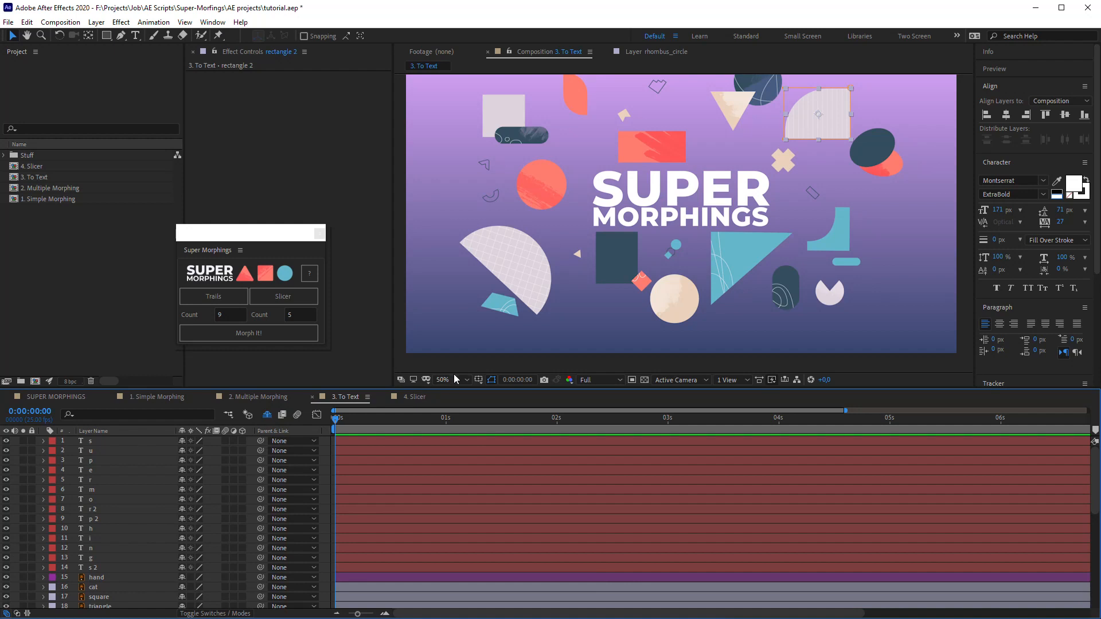
{"action": "scroll", "scroll_direction": "down", "scroll_amount": 3}
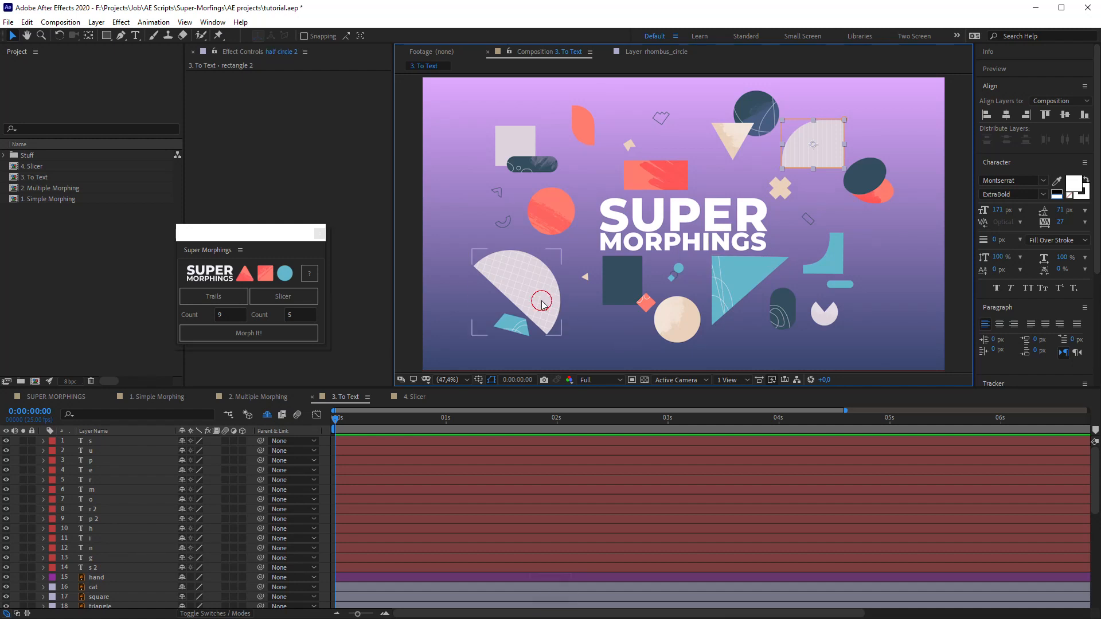
{"action": "left_click", "coordinate": [632, 204]}
{"action": "type", "text": "1"}
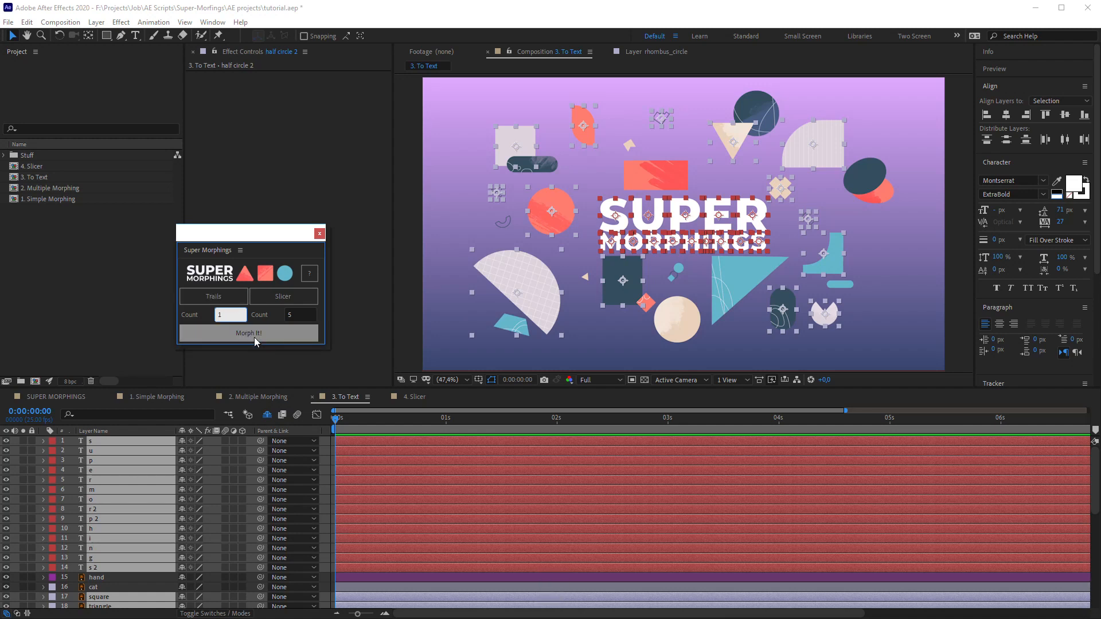
{"action": "left_click", "coordinate": [249, 333]}
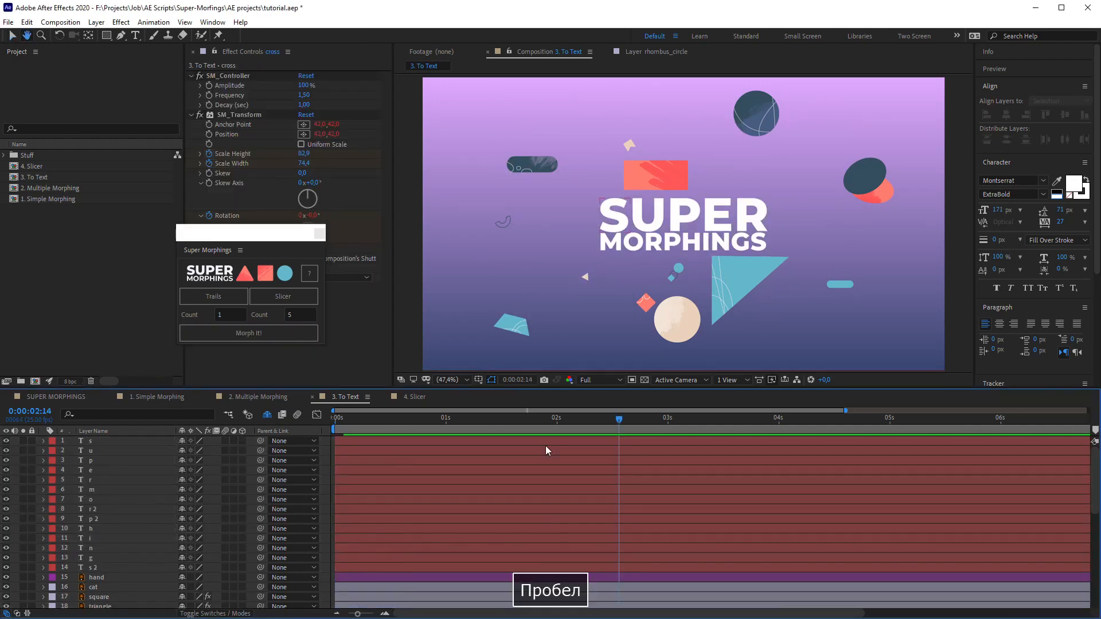
{"action": "key", "text": "space"}
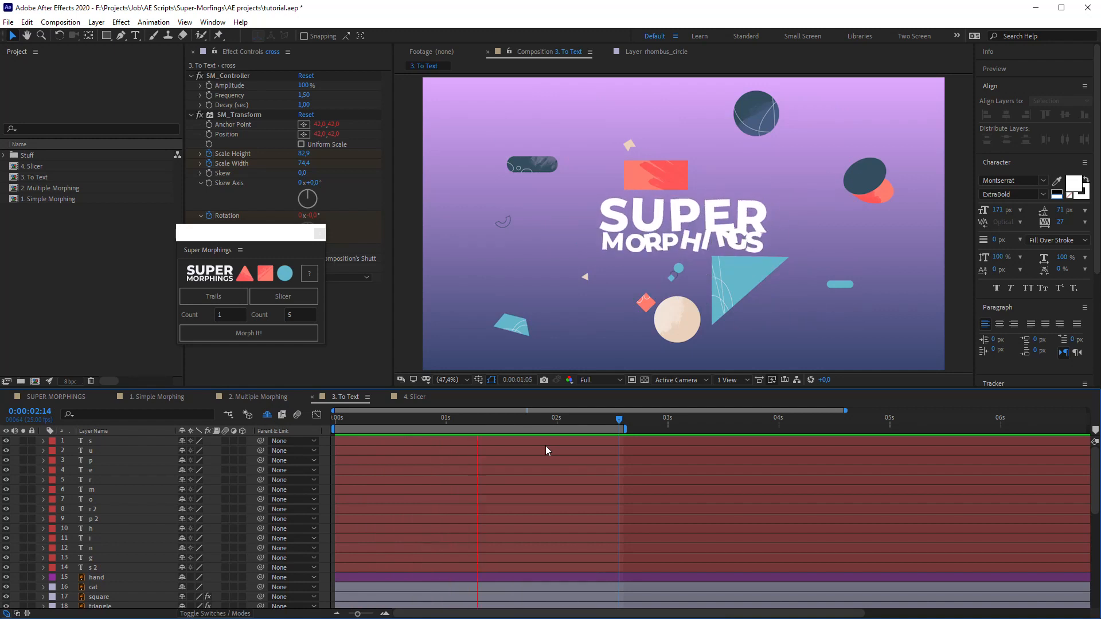
- Rerun the text morph on the selected layers and play back the redone animation
{"action": "left_click", "coordinate": [247, 333]}
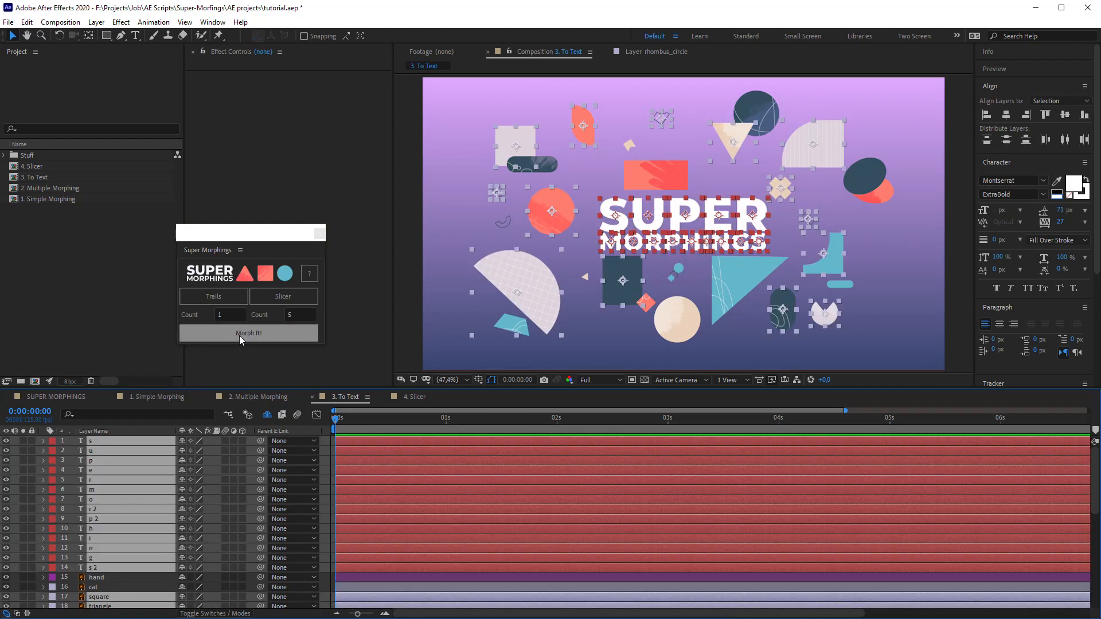
{"action": "left_click", "coordinate": [247, 333]}
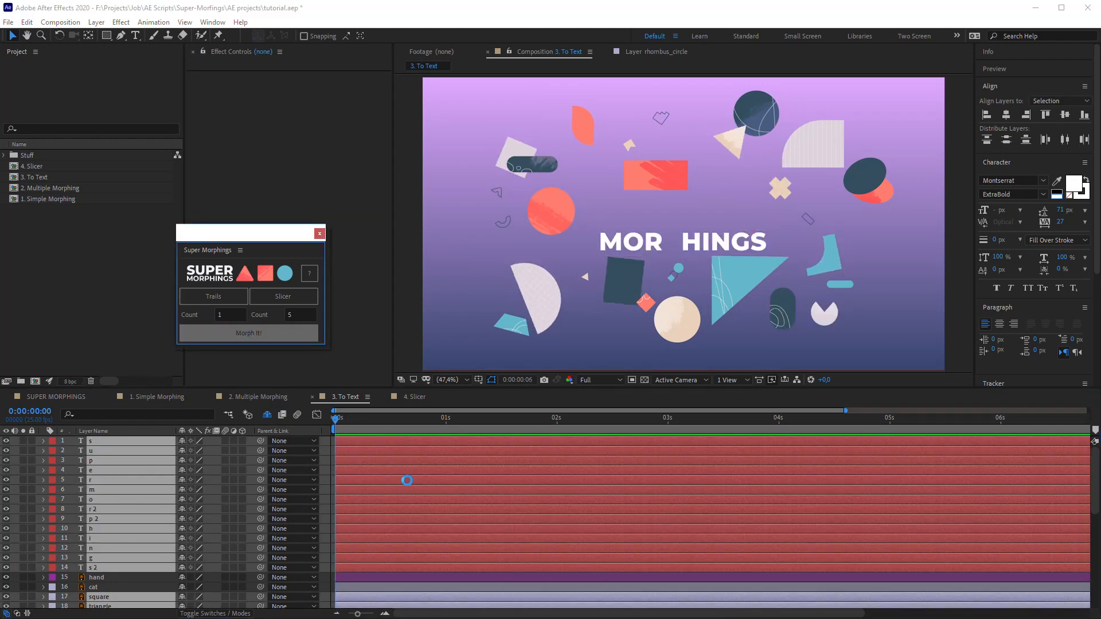
{"action": "left_click", "coordinate": [248, 332]}
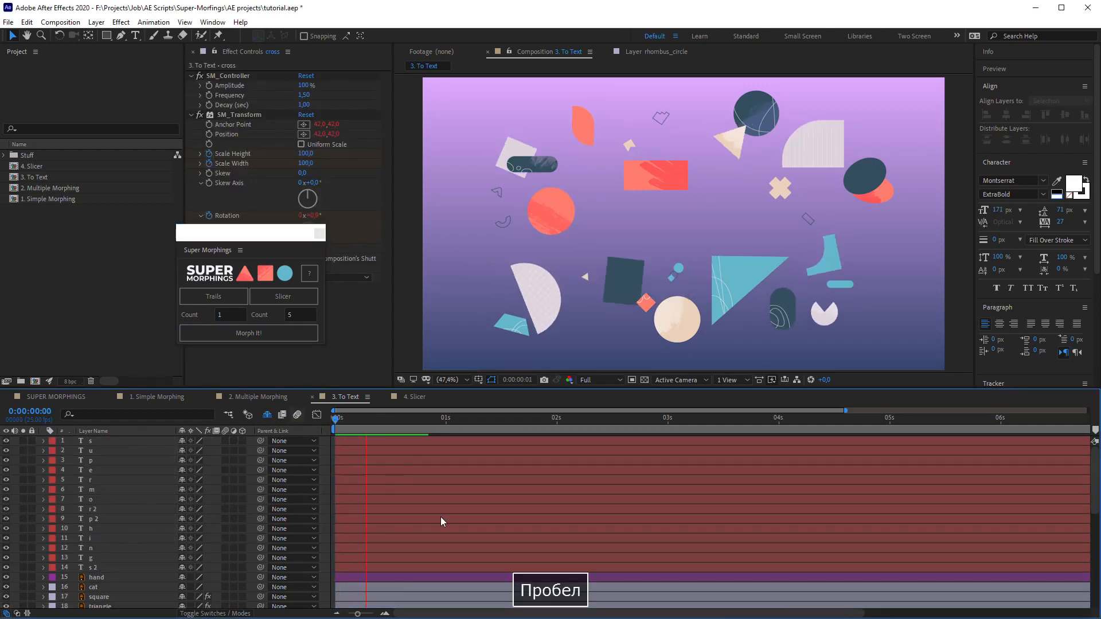
{"action": "key", "text": "space"}
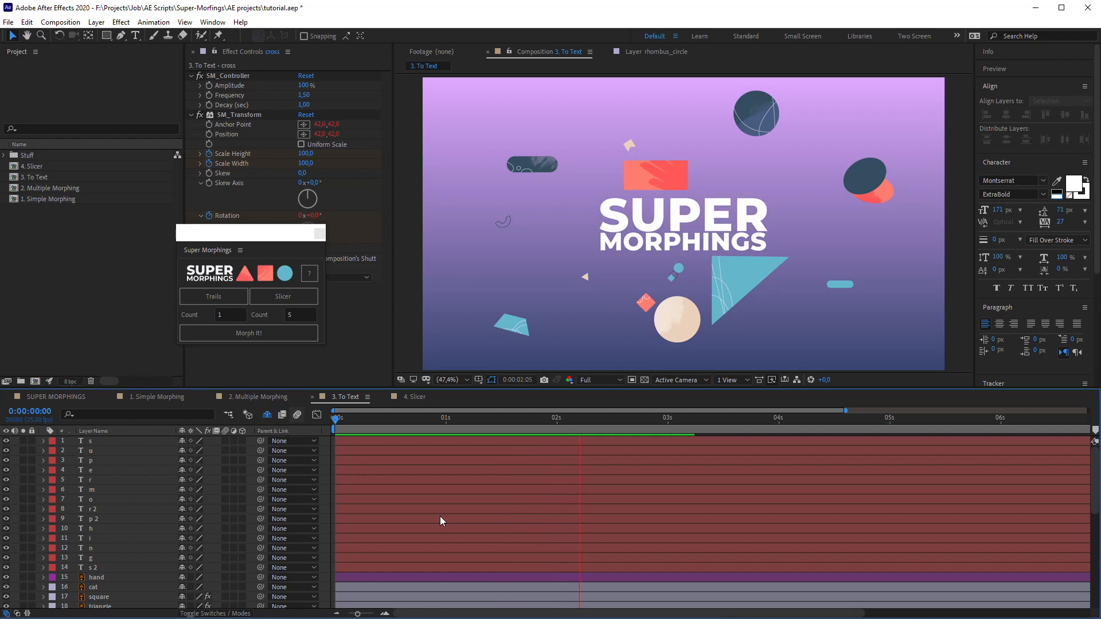
{"action": "key", "text": "space"}
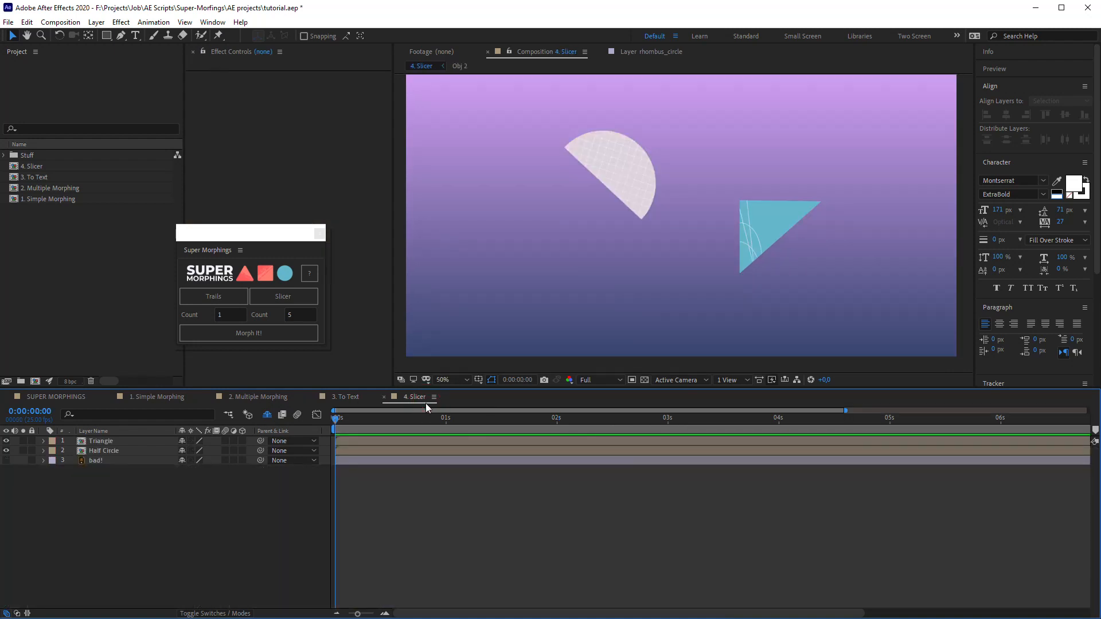
{"action": "mouse_move", "coordinate": [377, 409]}
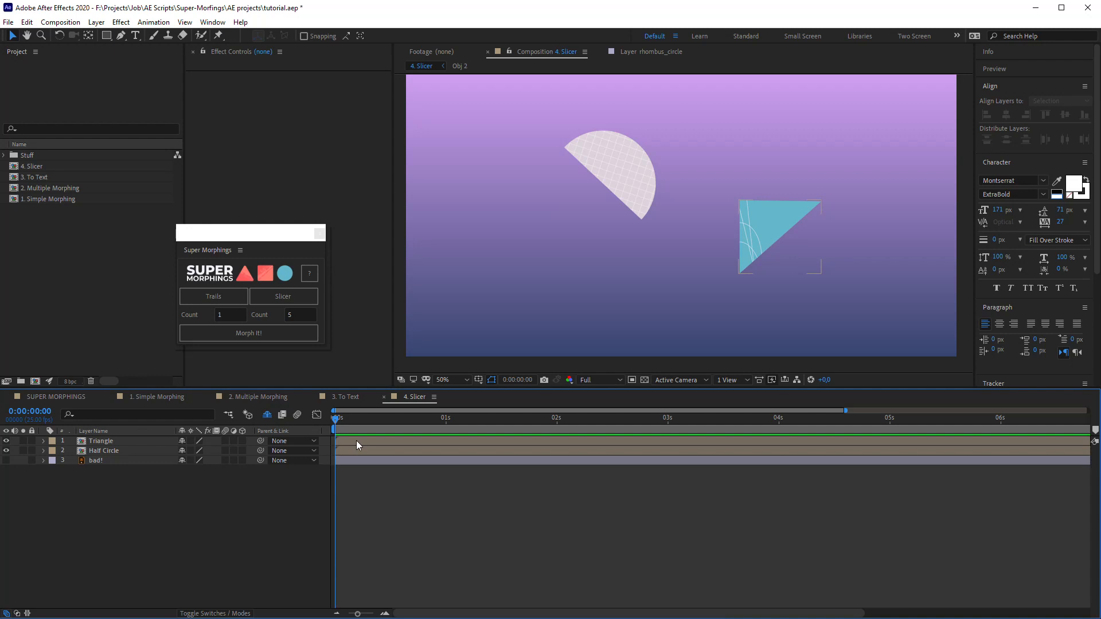
- Inspect the Triangle layer and its five slices in the 4. Slicer timeline
{"action": "left_click", "coordinate": [101, 440]}
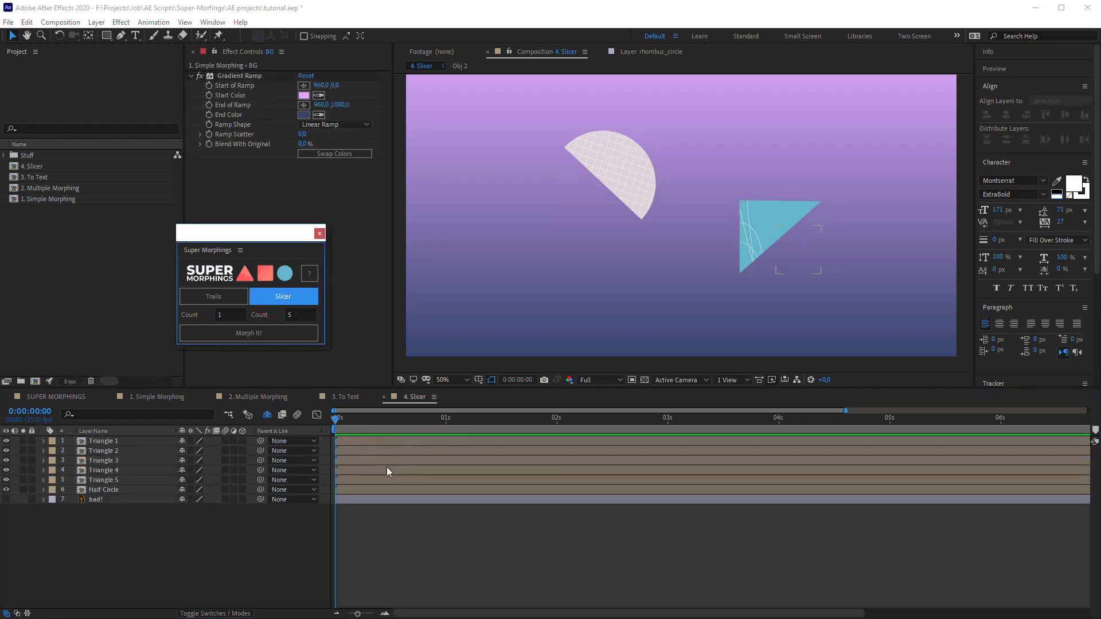
{"action": "left_click", "coordinate": [105, 470]}
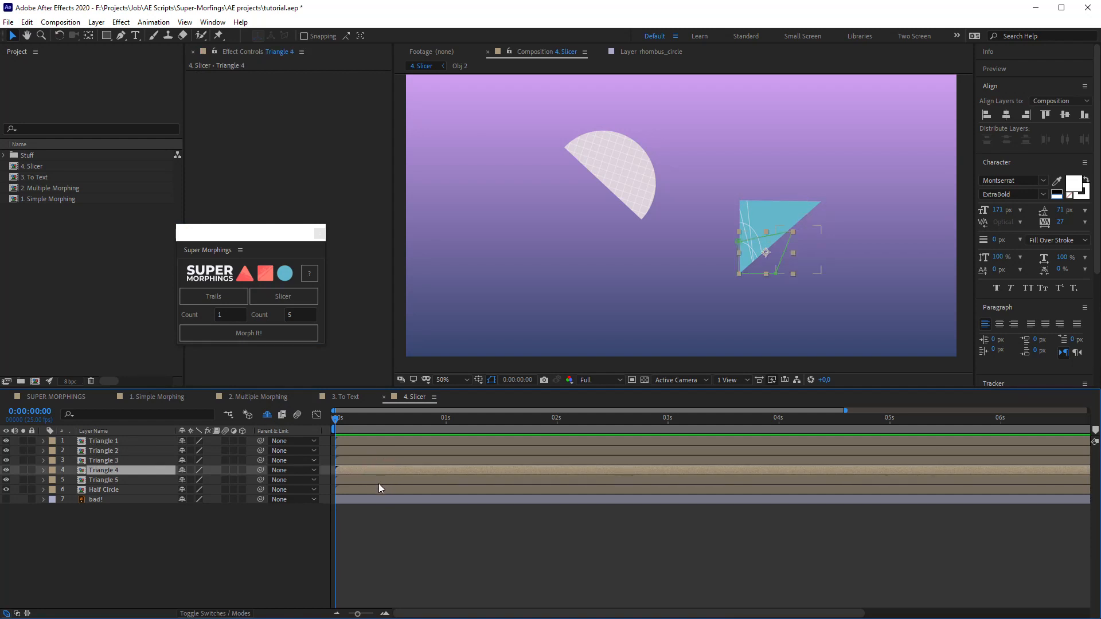
{"action": "left_click", "coordinate": [103, 490]}
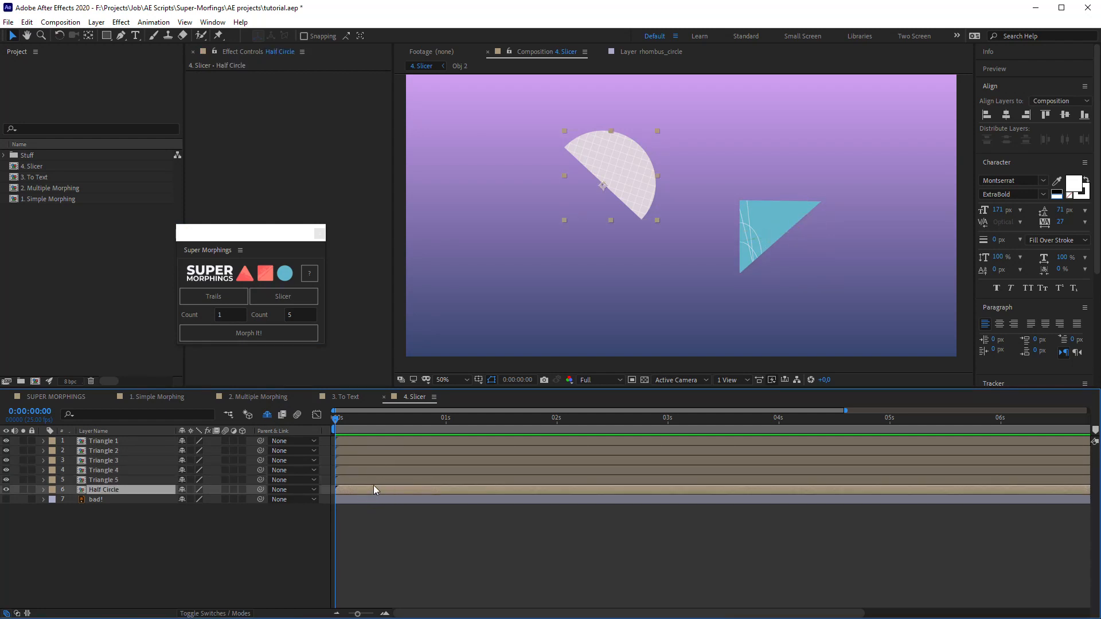
{"action": "left_click", "coordinate": [104, 441]}
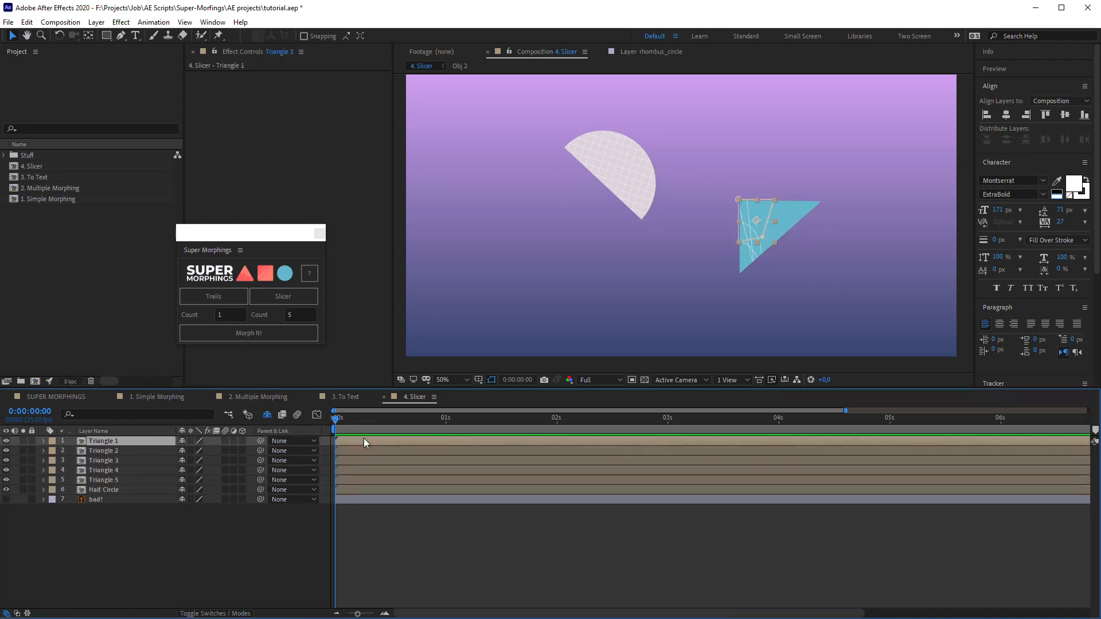
- Slice the Half Circle layer into five Half Circle pieces and inspect them
{"action": "left_click", "coordinate": [104, 489]}
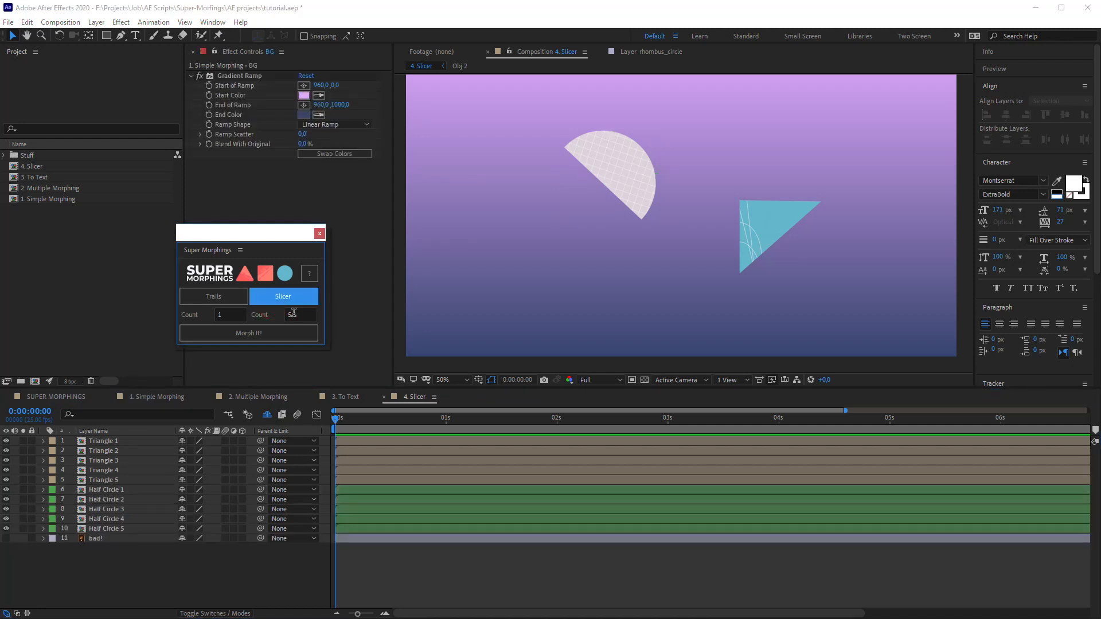
{"action": "left_click", "coordinate": [105, 490]}
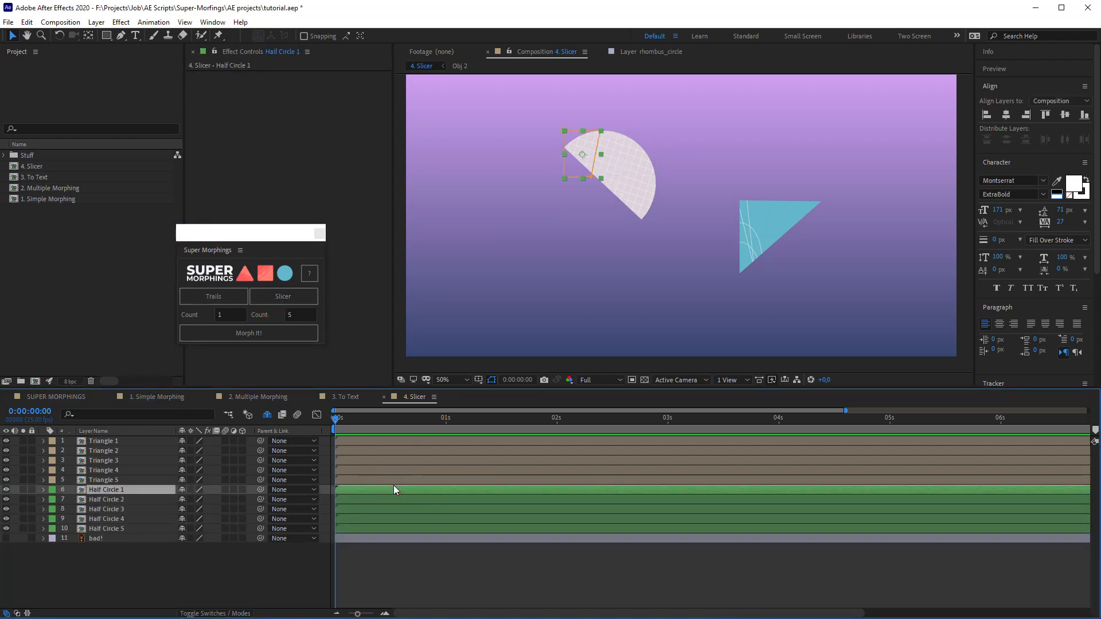
{"action": "left_click", "coordinate": [106, 527]}
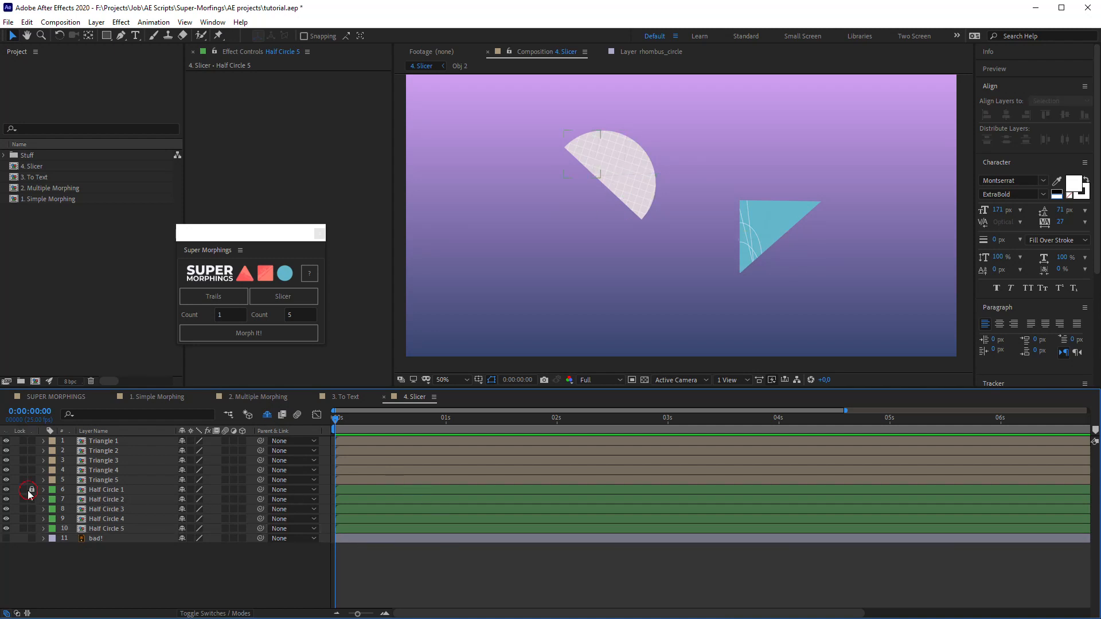
{"action": "left_click", "coordinate": [27, 489]}
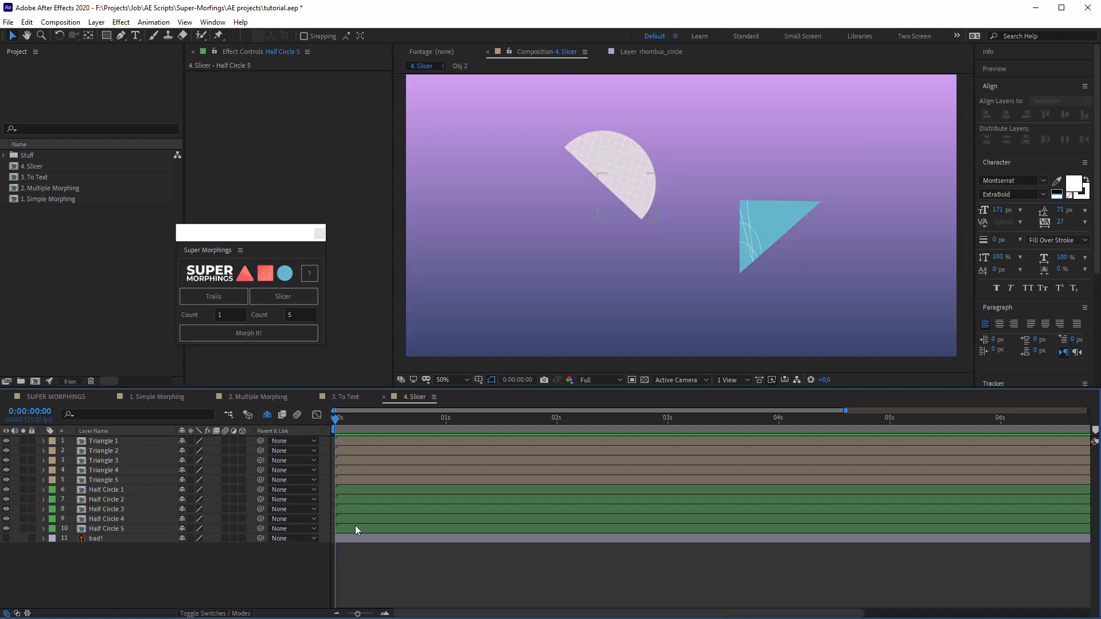
- Try a five-way slice of the bad! shape, then undo it back to a single layer
{"action": "left_click", "coordinate": [95, 538]}
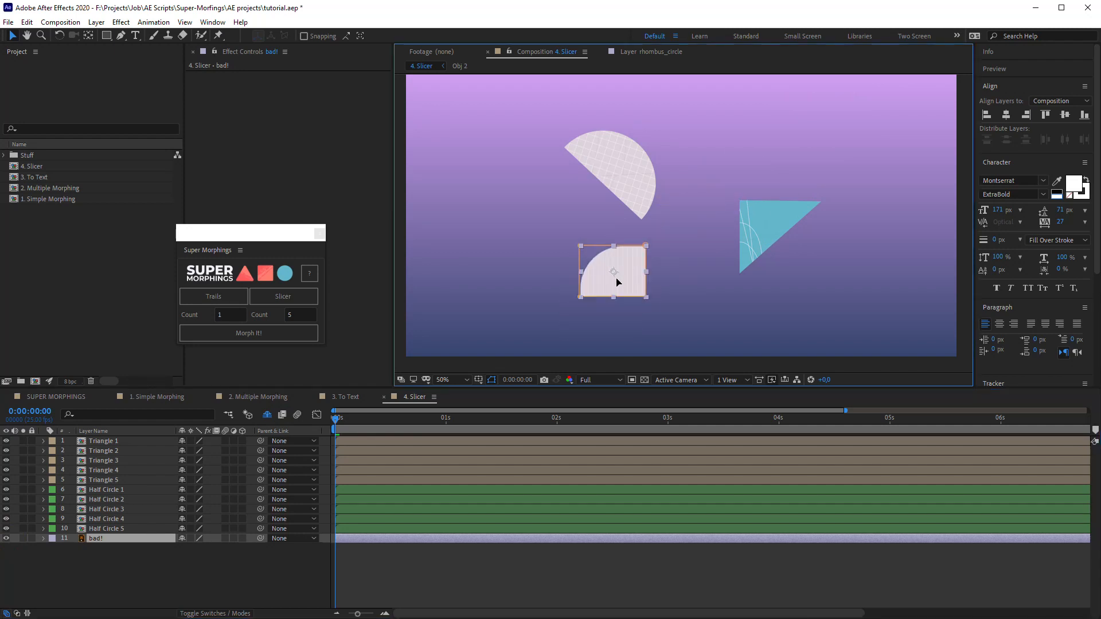
{"action": "key", "text": "m"}
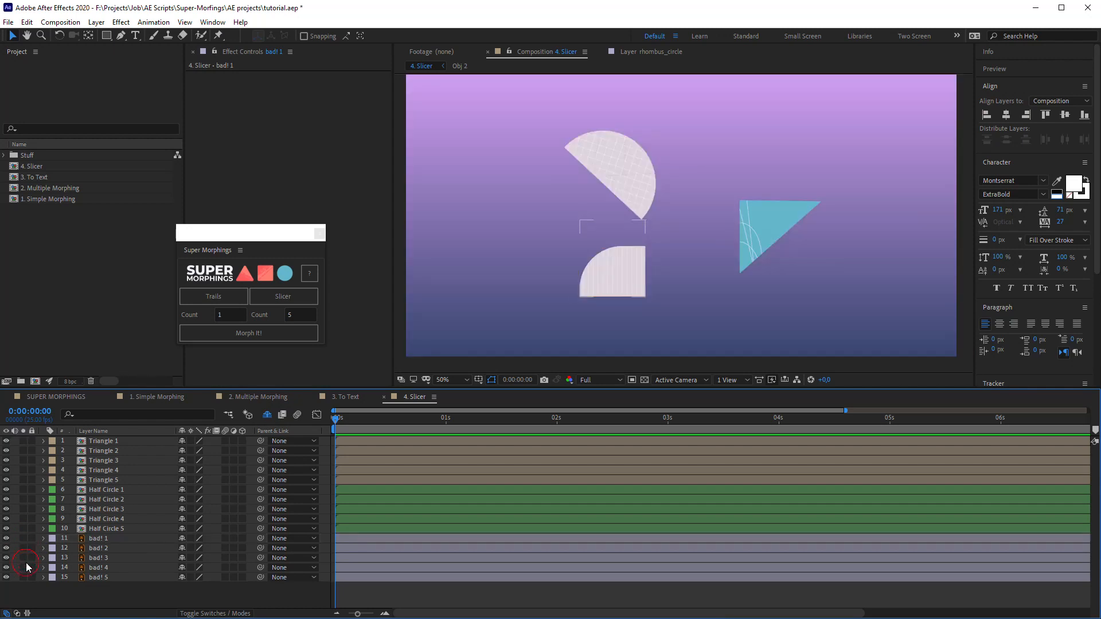
{"action": "key", "text": "ctrl+z"}
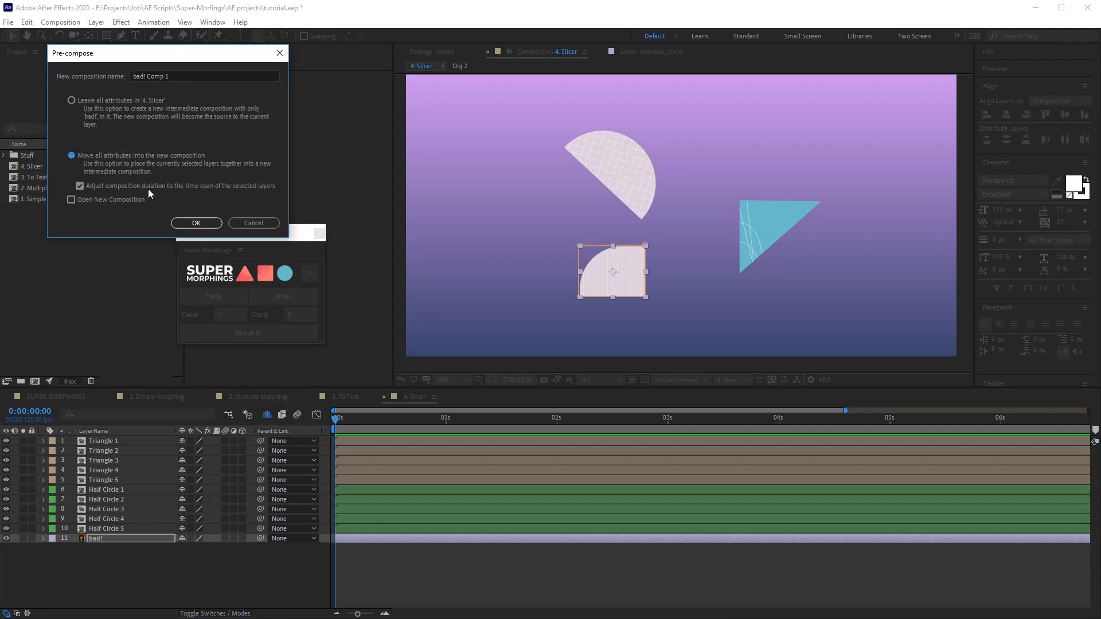
- Precompose bad! as bad! Comp 1, crop it to the shape, and slice it into five layers
{"action": "left_click", "coordinate": [196, 222]}
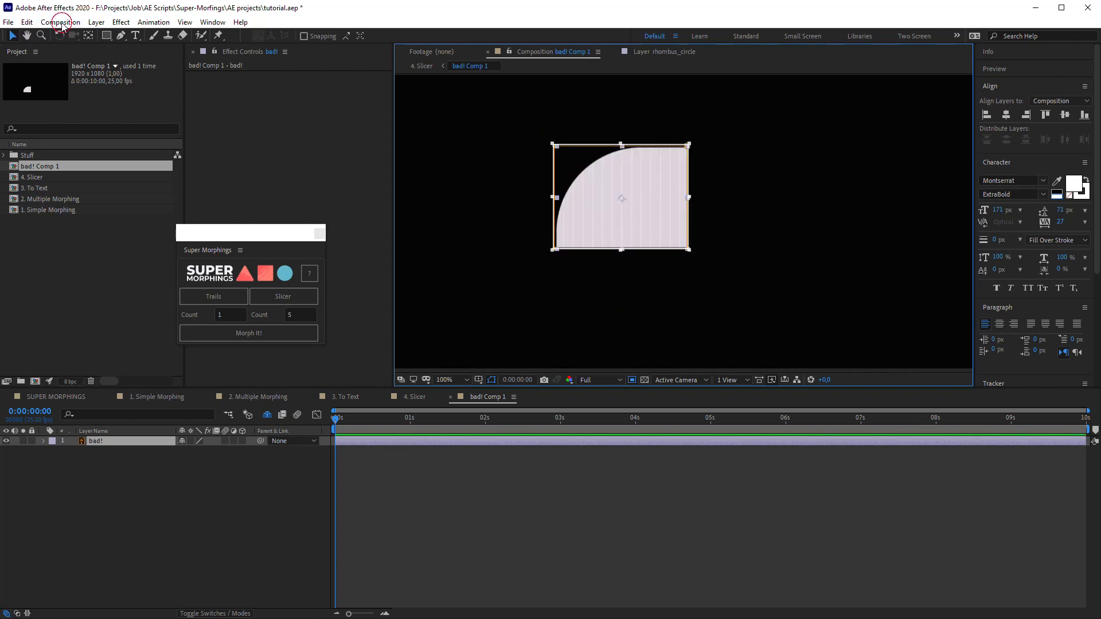
{"action": "left_click", "coordinate": [61, 22]}
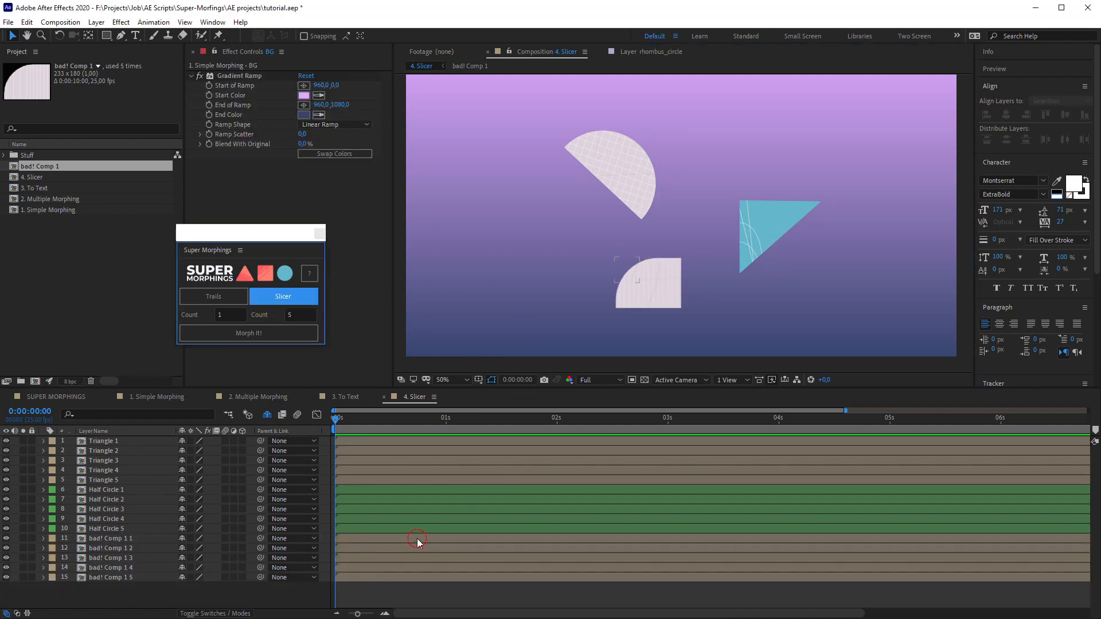
{"action": "left_click", "coordinate": [109, 557]}
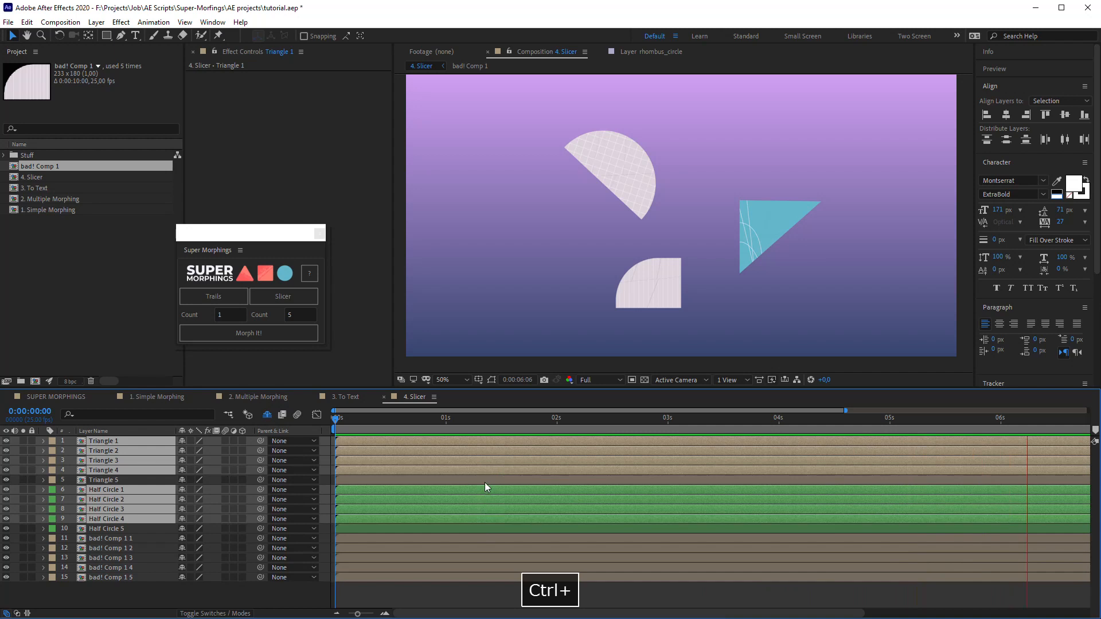
- Morph the five Half Circle slices into the five Triangle slices with Morph It!
{"action": "left_click", "coordinate": [248, 333]}
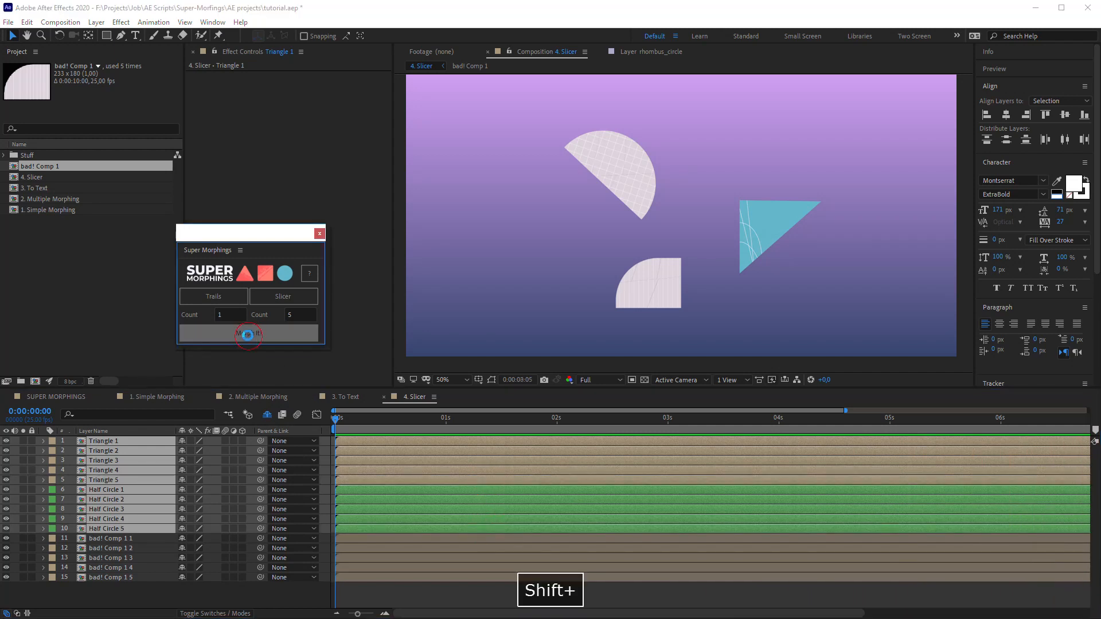
{"action": "left_click", "coordinate": [248, 333]}
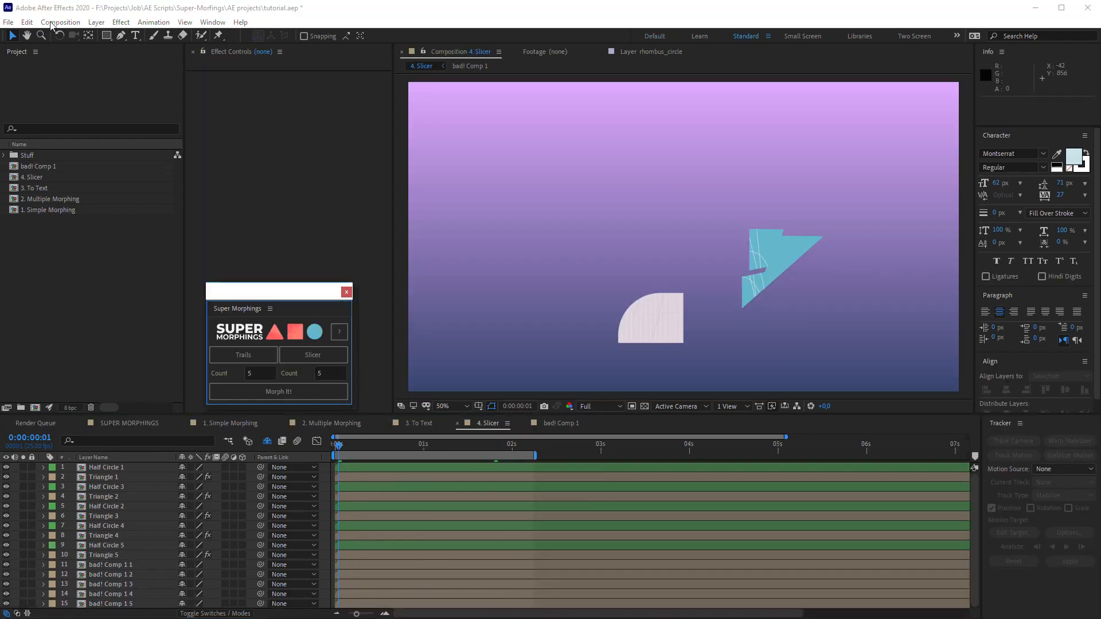
- Create a new 1920×1080, 25 fps, 10-second composition named Morphing
{"action": "type", "text": "M"}
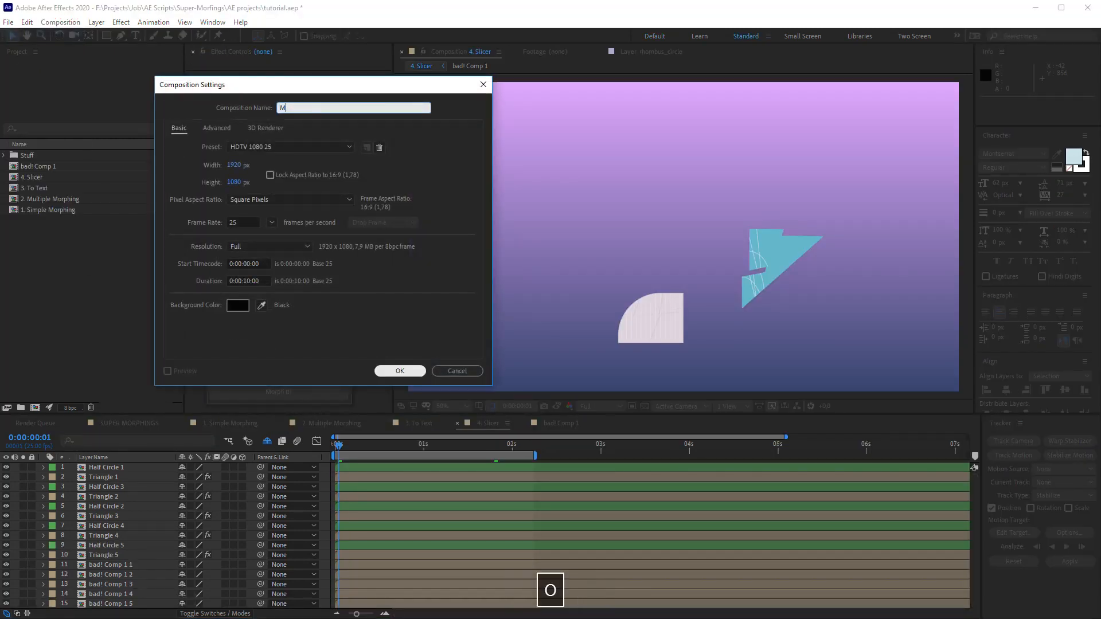
{"action": "type", "text": "orphing"}
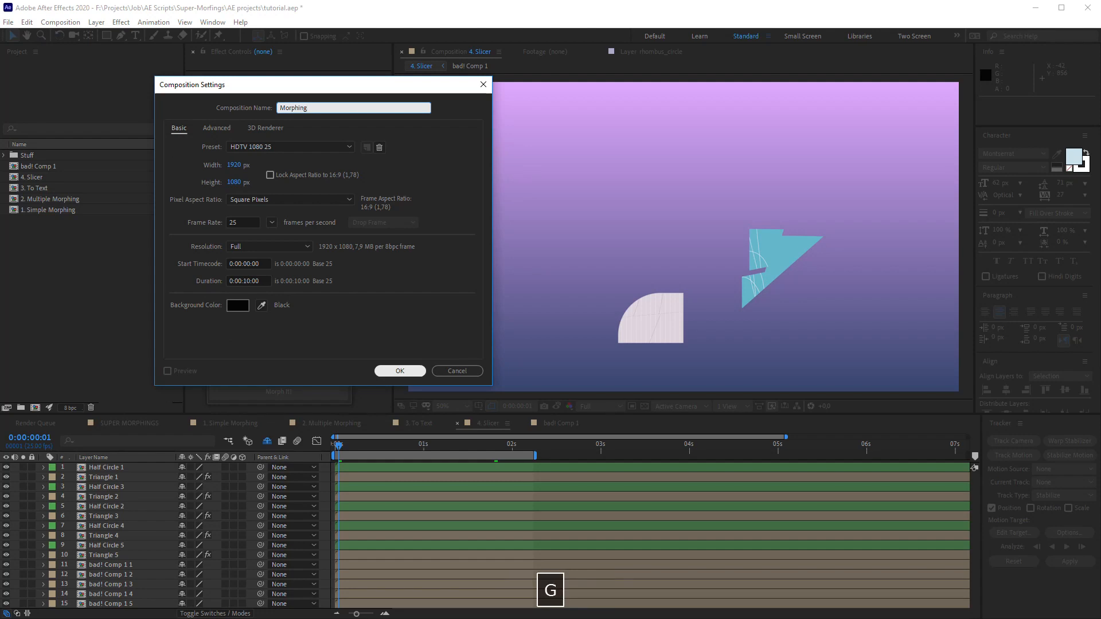
{"action": "left_click", "coordinate": [399, 370]}
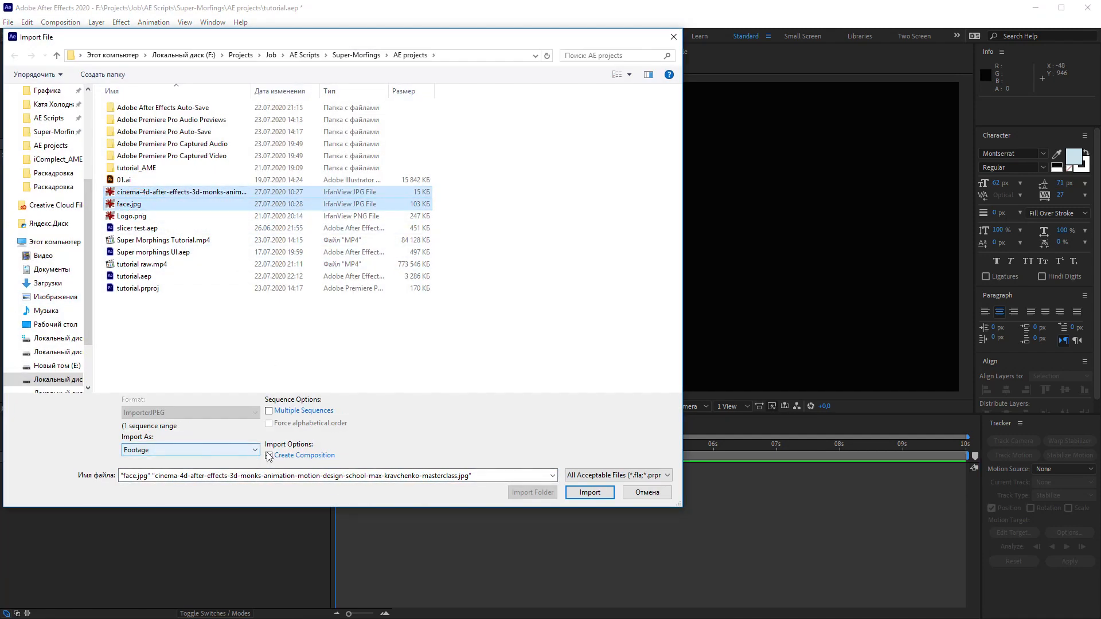
- Import face.jpg and the purple illustration, morph one into the other, and preview it
{"action": "left_click", "coordinate": [590, 492]}
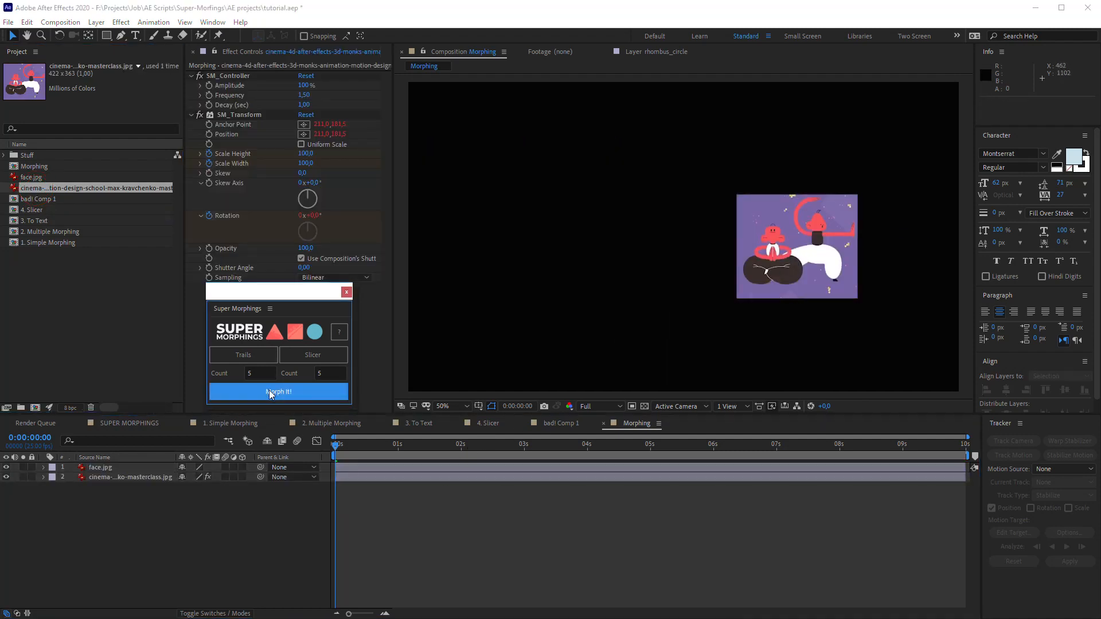
{"action": "left_click", "coordinate": [279, 392]}
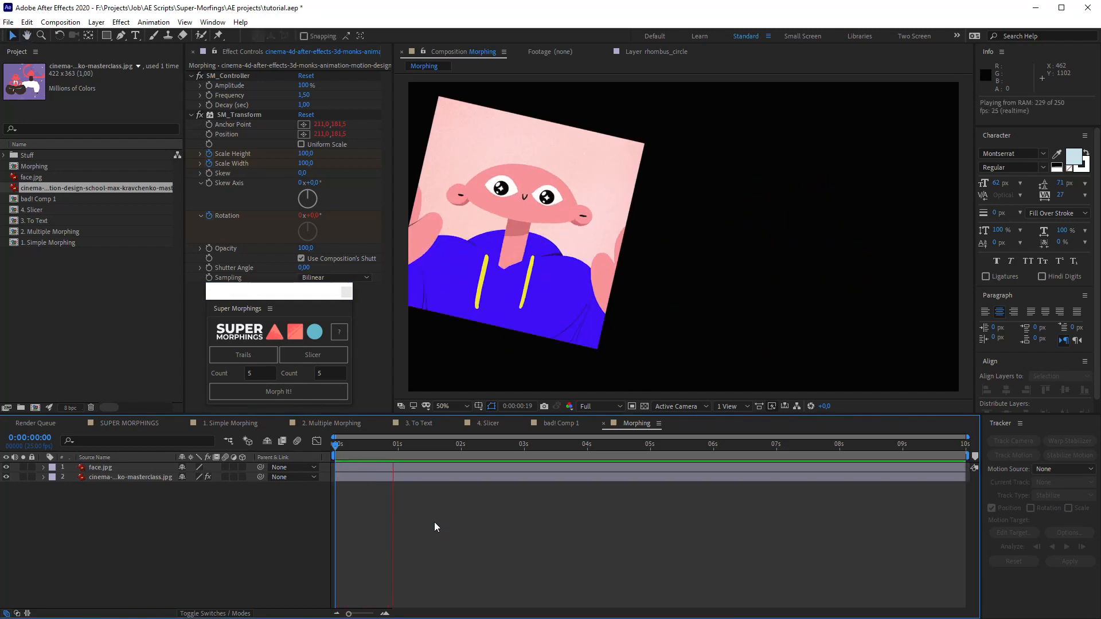
{"action": "key", "text": "space"}
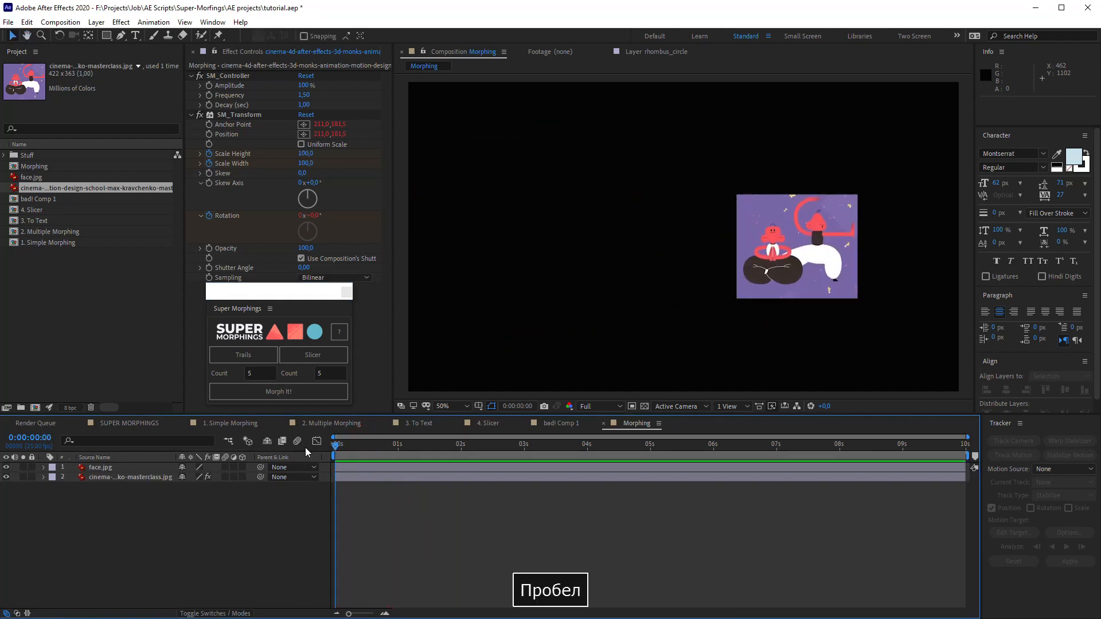
{"action": "key", "text": "space"}
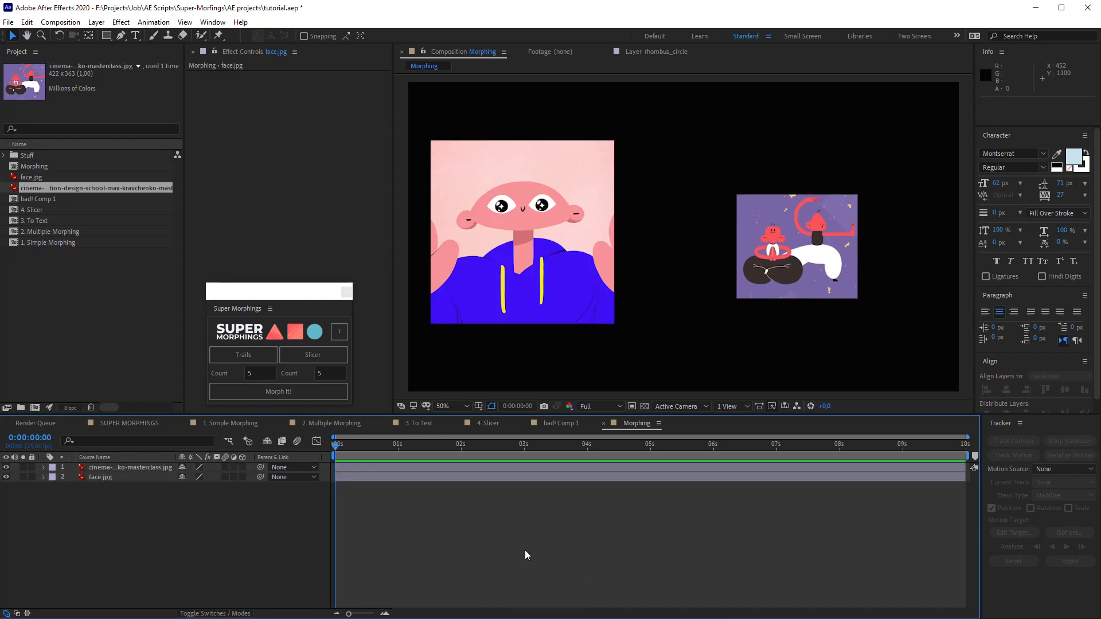
- Add a three-line white title MOTION DESIGN SCHOOL above the illustration and enlarge it
{"action": "left_click", "coordinate": [136, 36]}
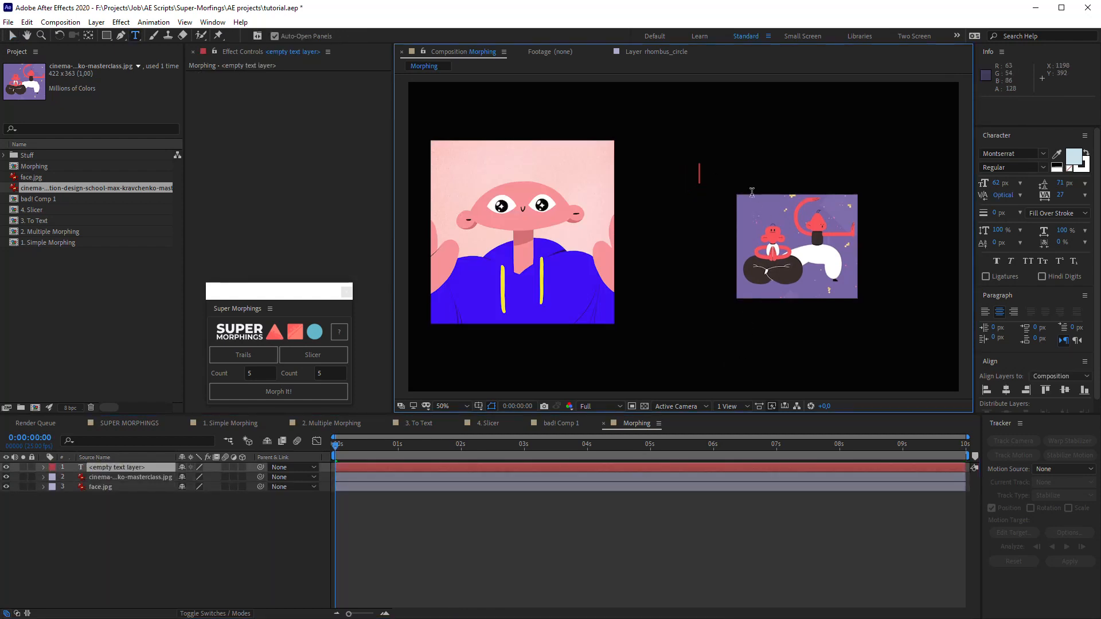
{"action": "type", "text": "MOTIO"}
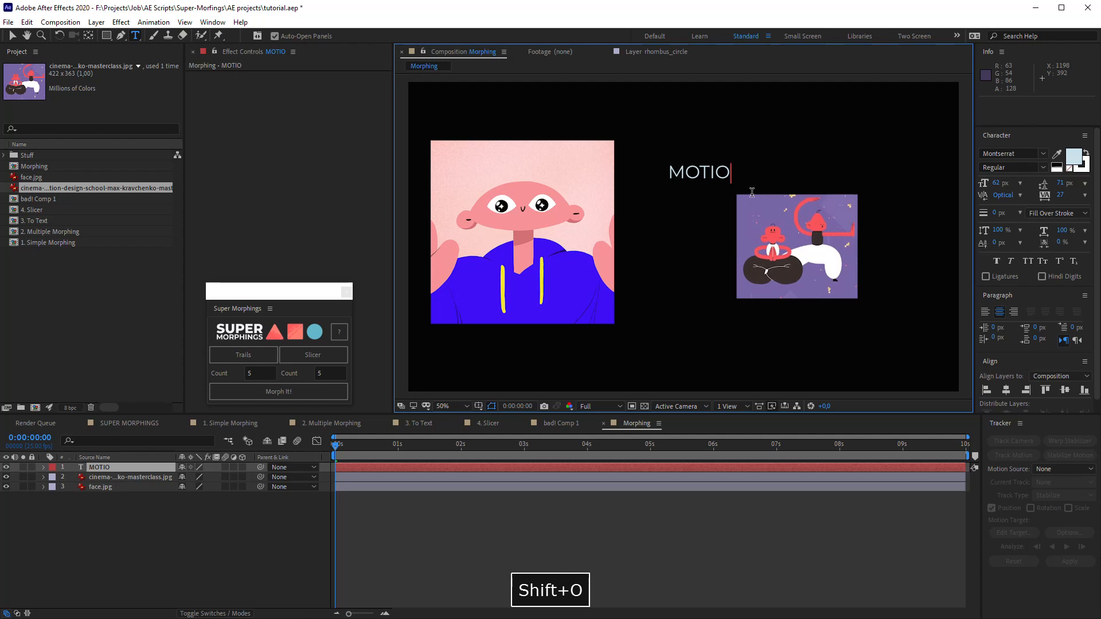
{"action": "type", "text": "N D"}
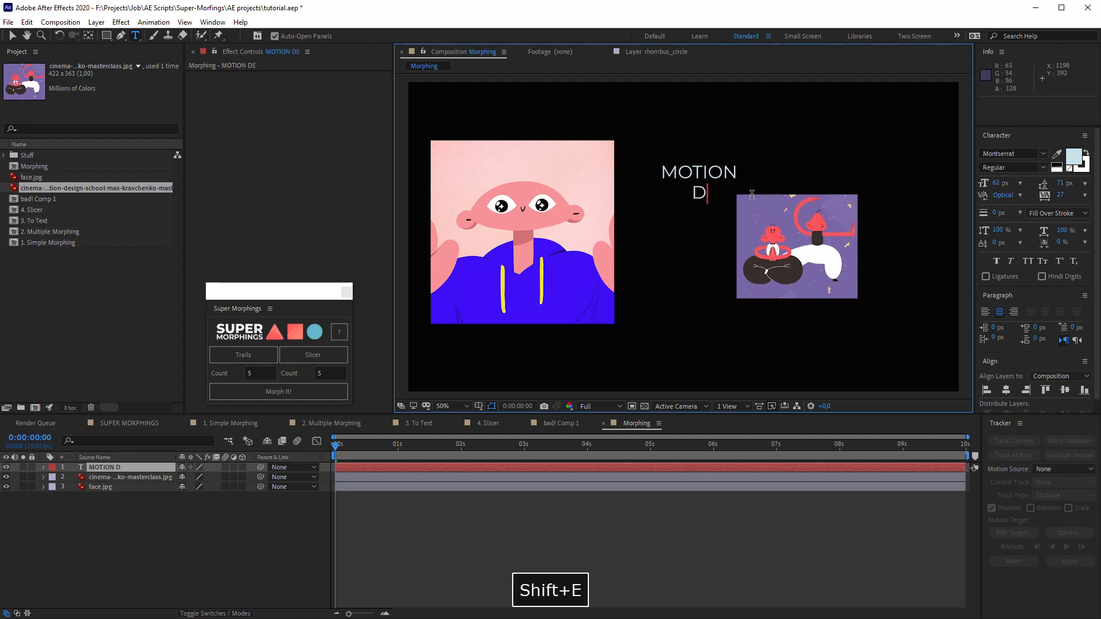
{"action": "type", "text": "ESIGN"}
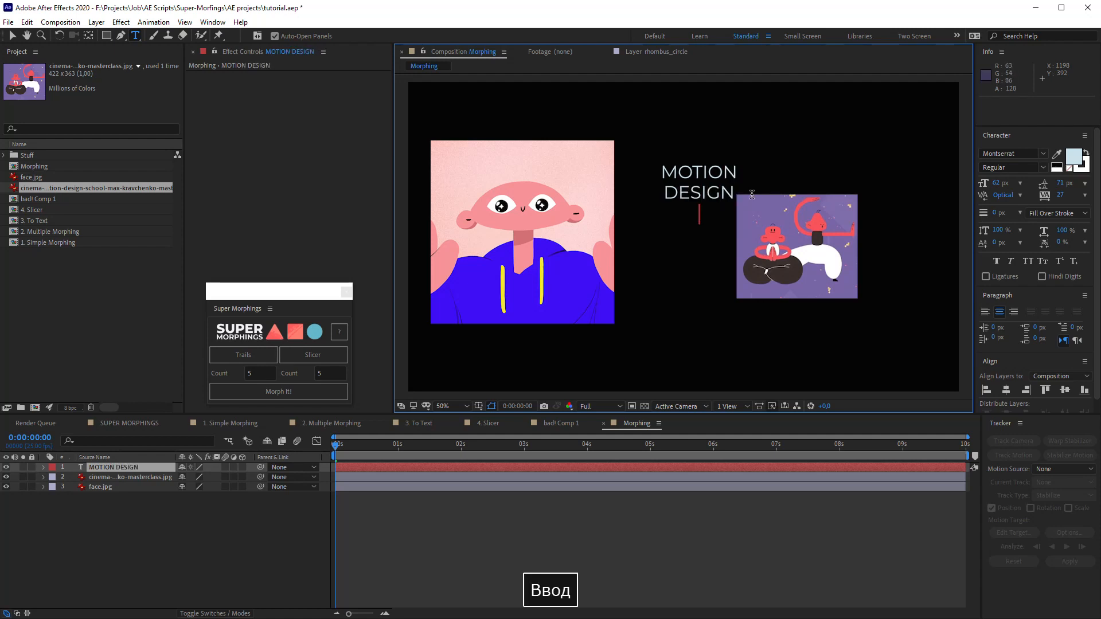
{"action": "type", "text": "SCHOOL"}
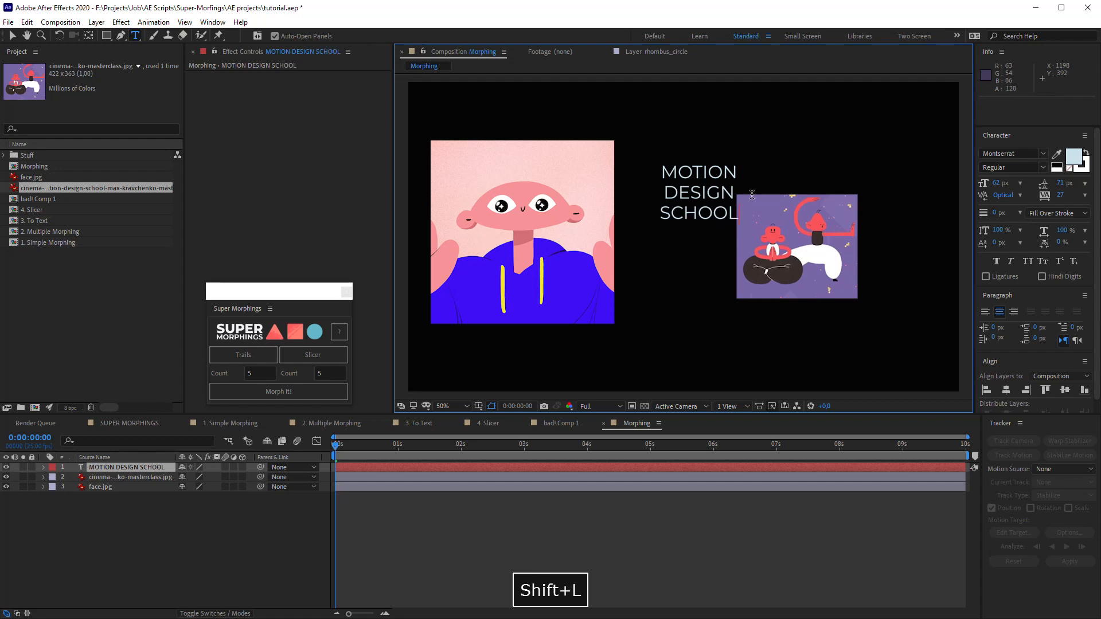
{"action": "left_click_drag", "start_coordinate": [698, 193], "coordinate": [679, 134]}
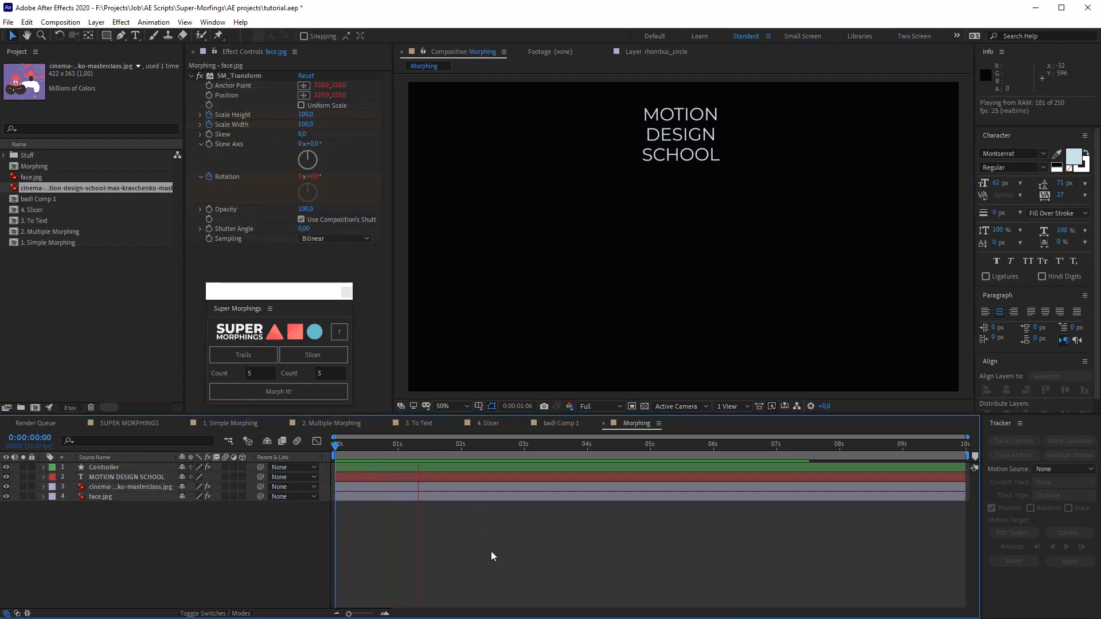
- Undo the image morph, morph face.jpg into the title instead, and preview it
{"action": "key", "text": "ctrl+z"}
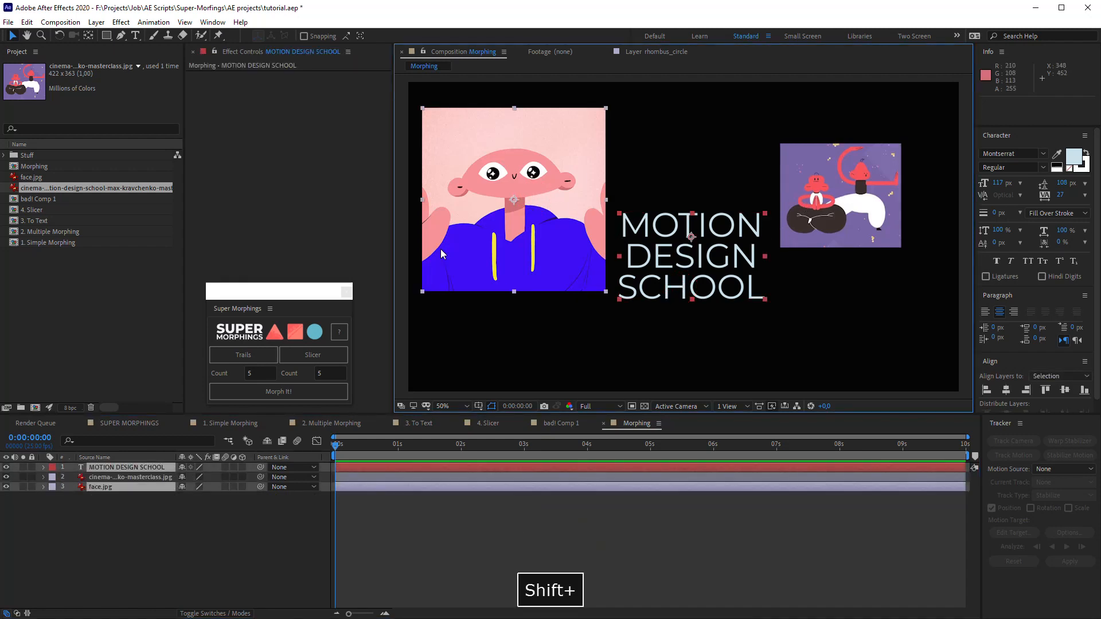
{"action": "left_click", "coordinate": [278, 391]}
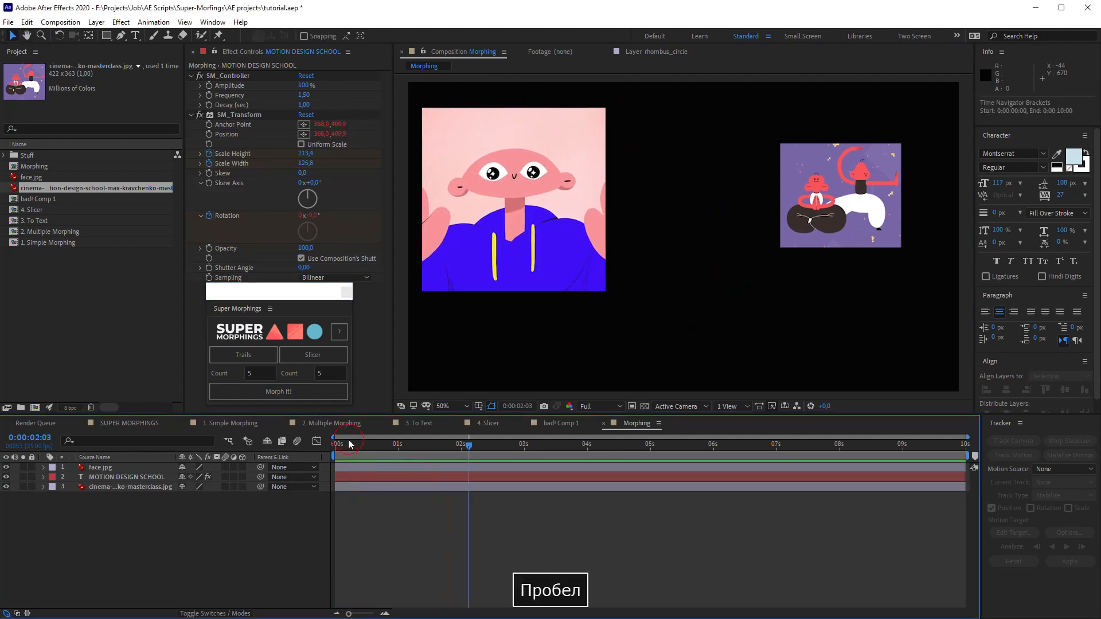
{"action": "key", "text": "space"}
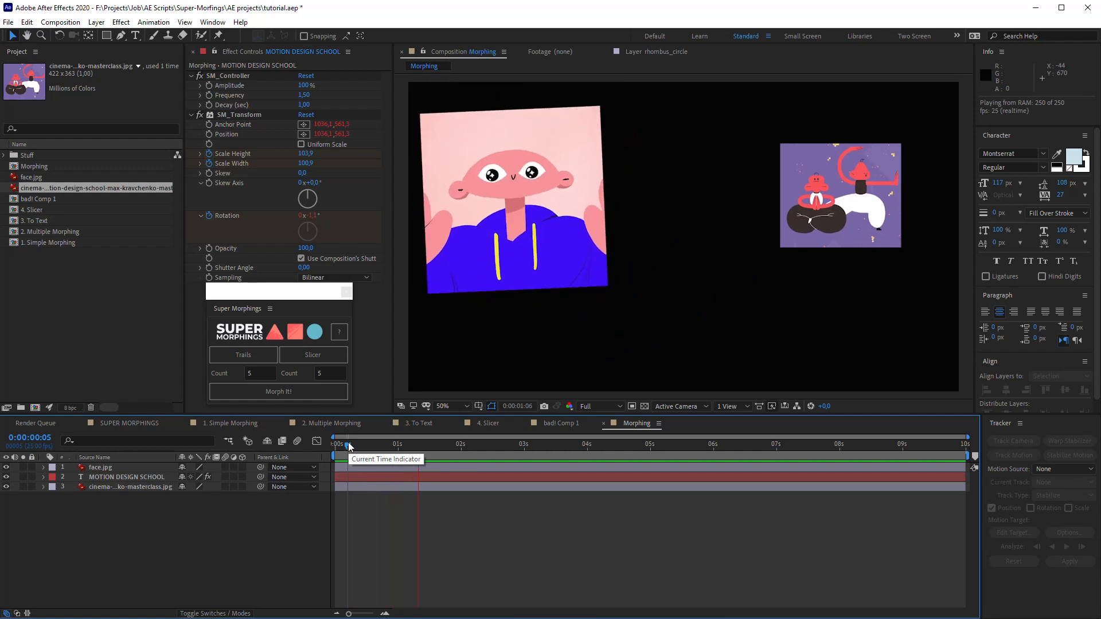